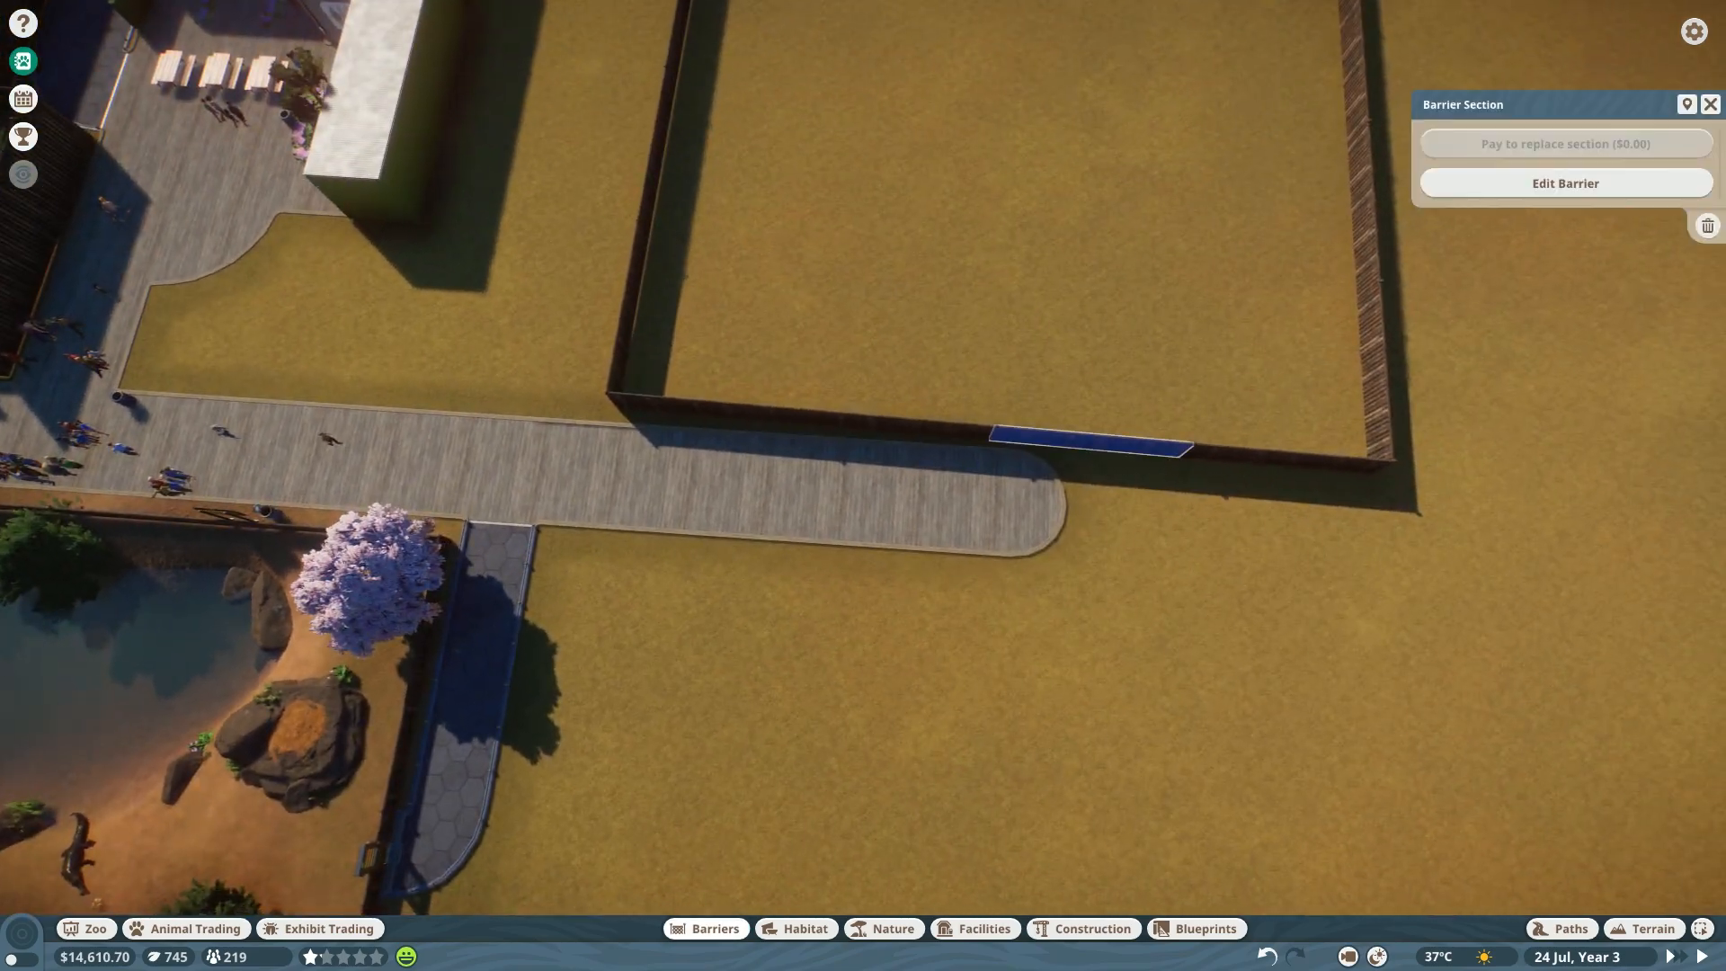
Draw a square wooden palisade fence outline beside the wooden path and confirm it.
click(1564, 183)
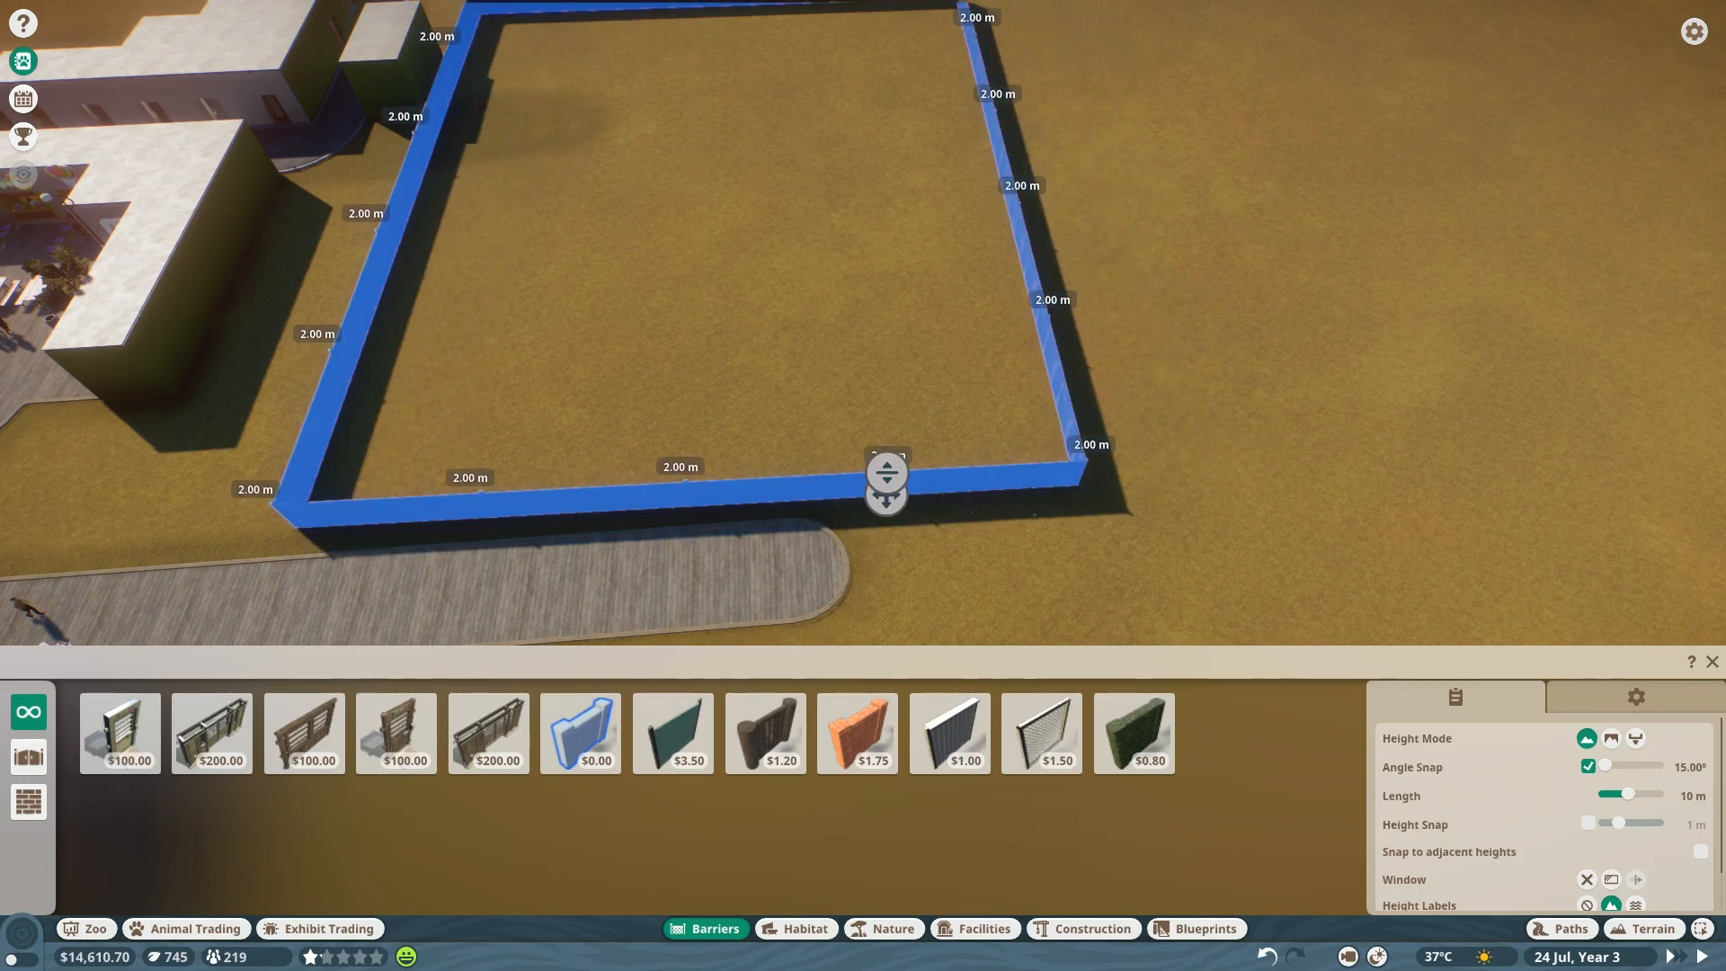
click(764, 734)
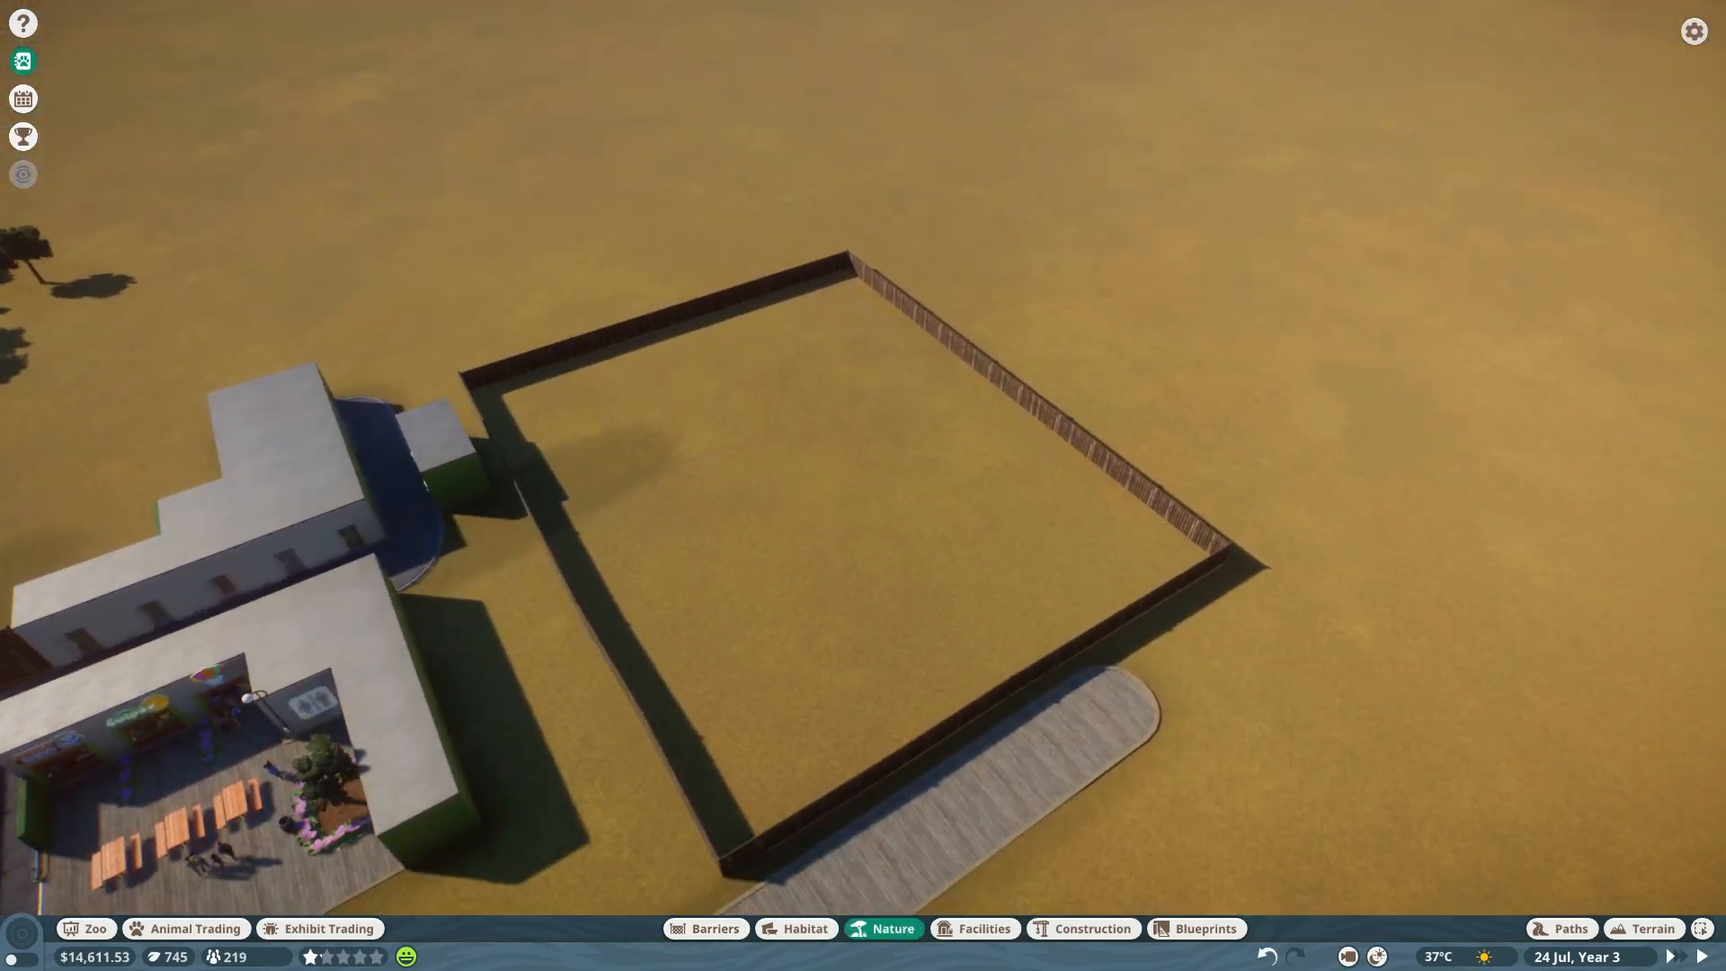
Select a barrier gate and set it into the fence beside the building.
click(712, 928)
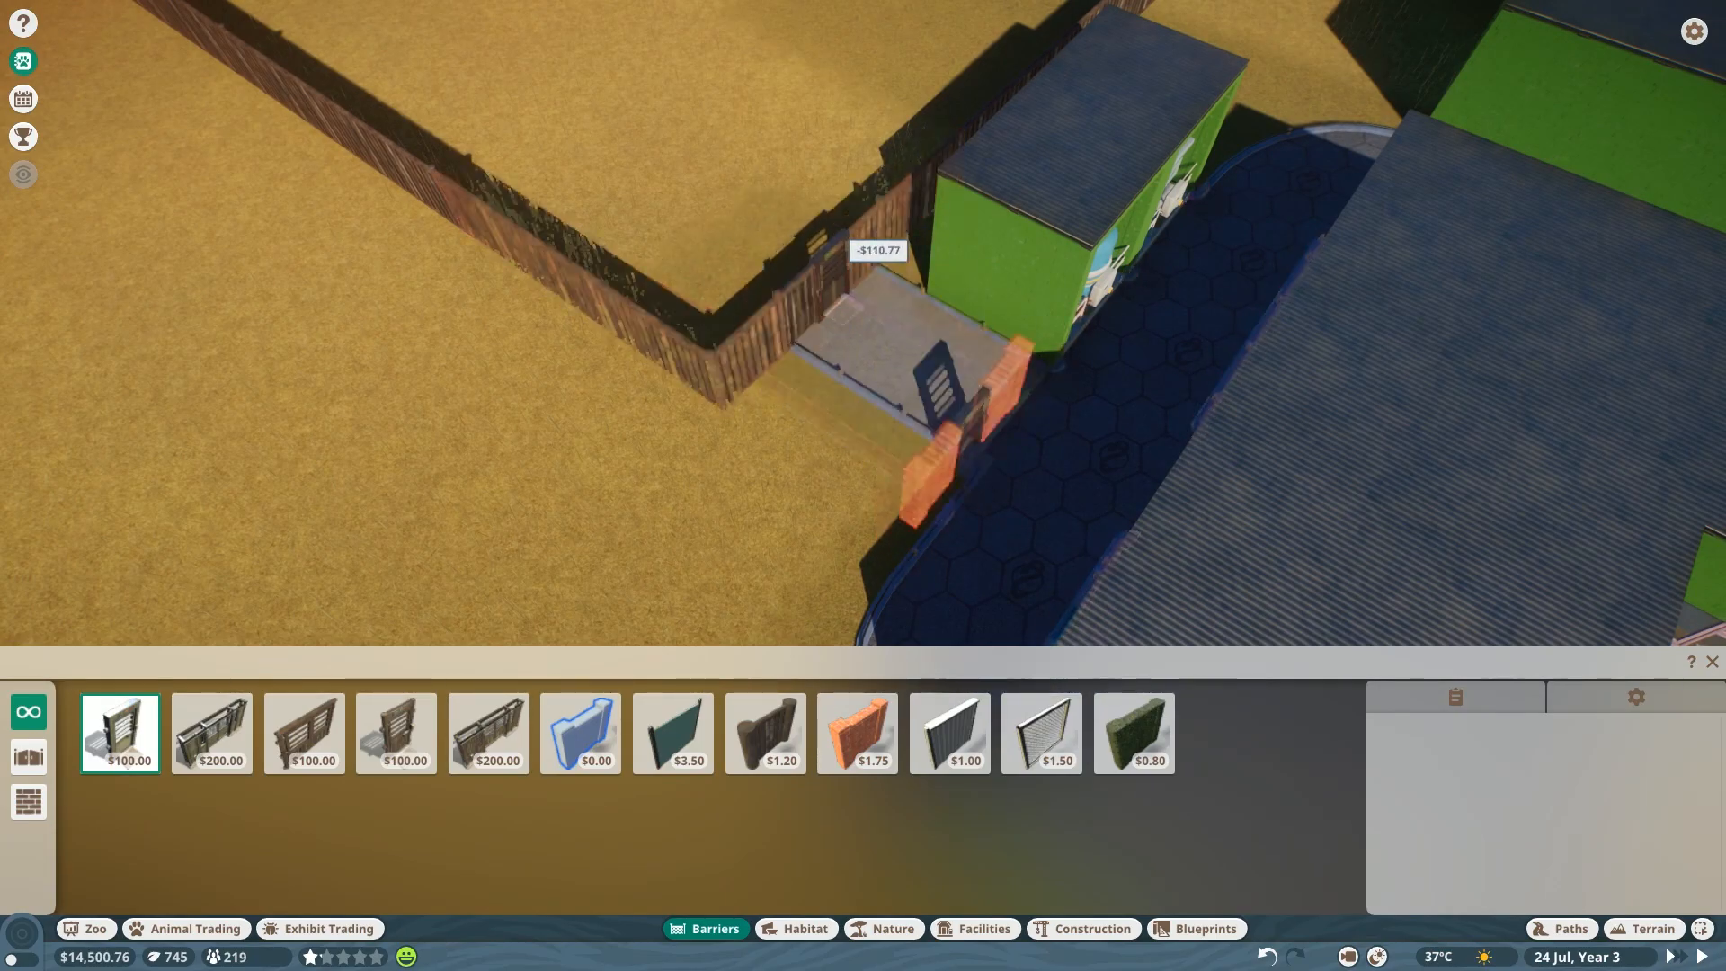
click(1568, 927)
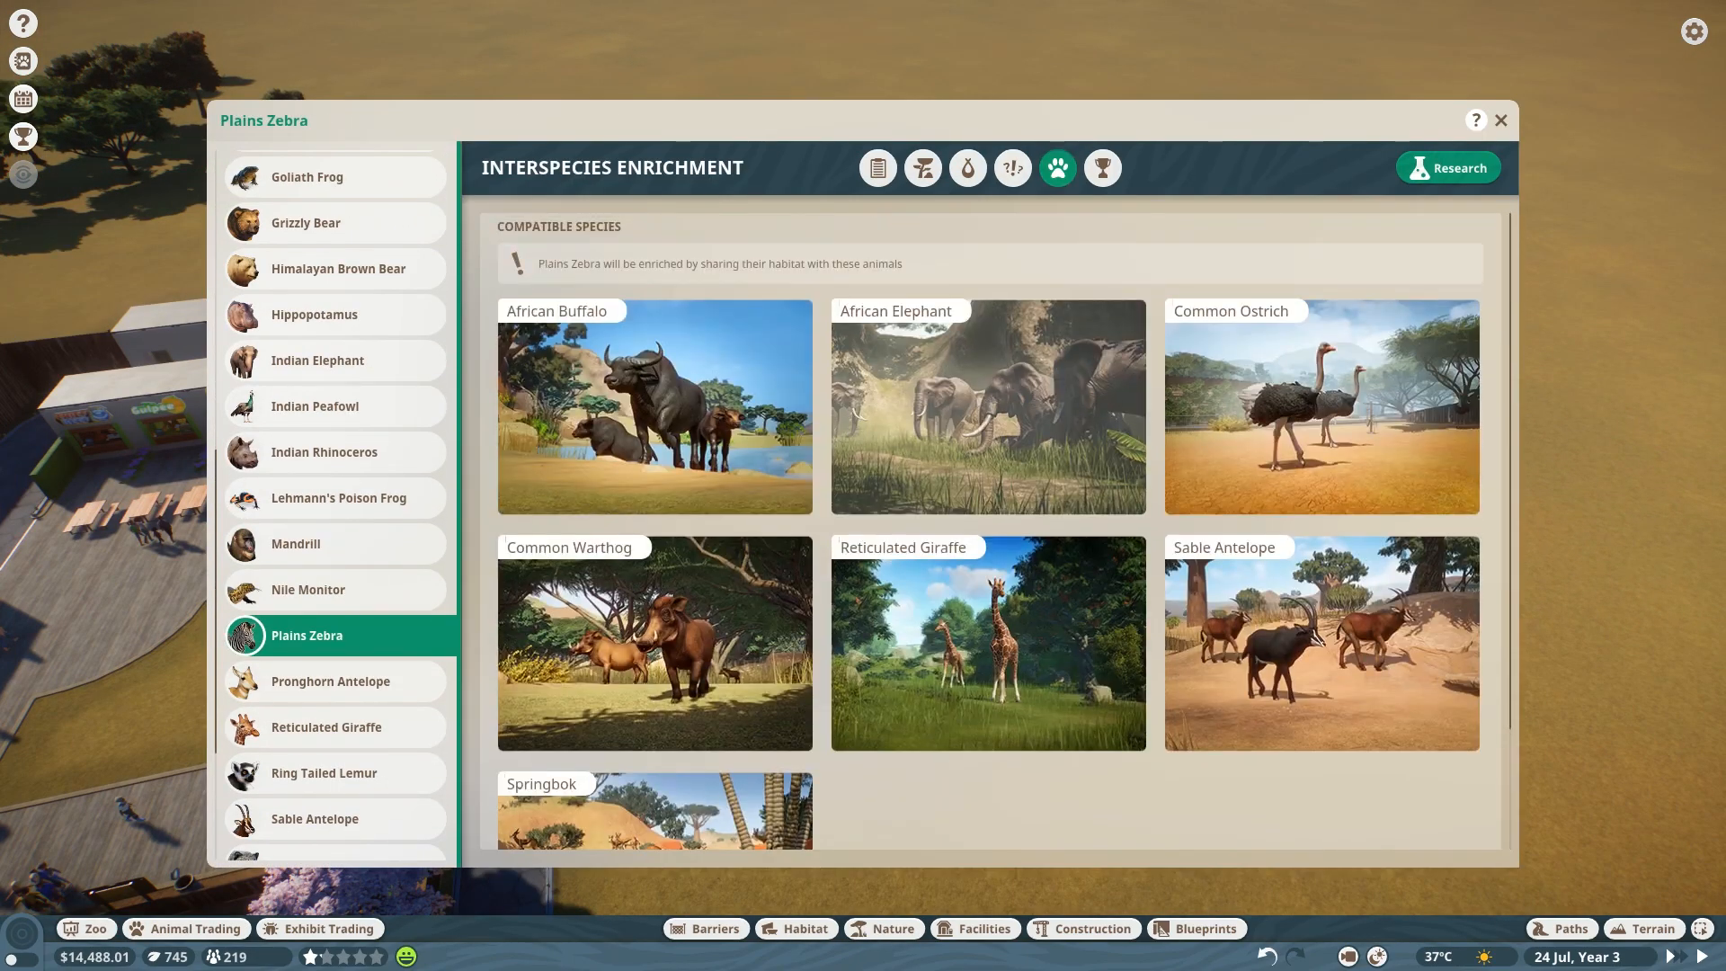
Close the Plains Zebra Zoopedia page to return to the enclosure.
click(1500, 119)
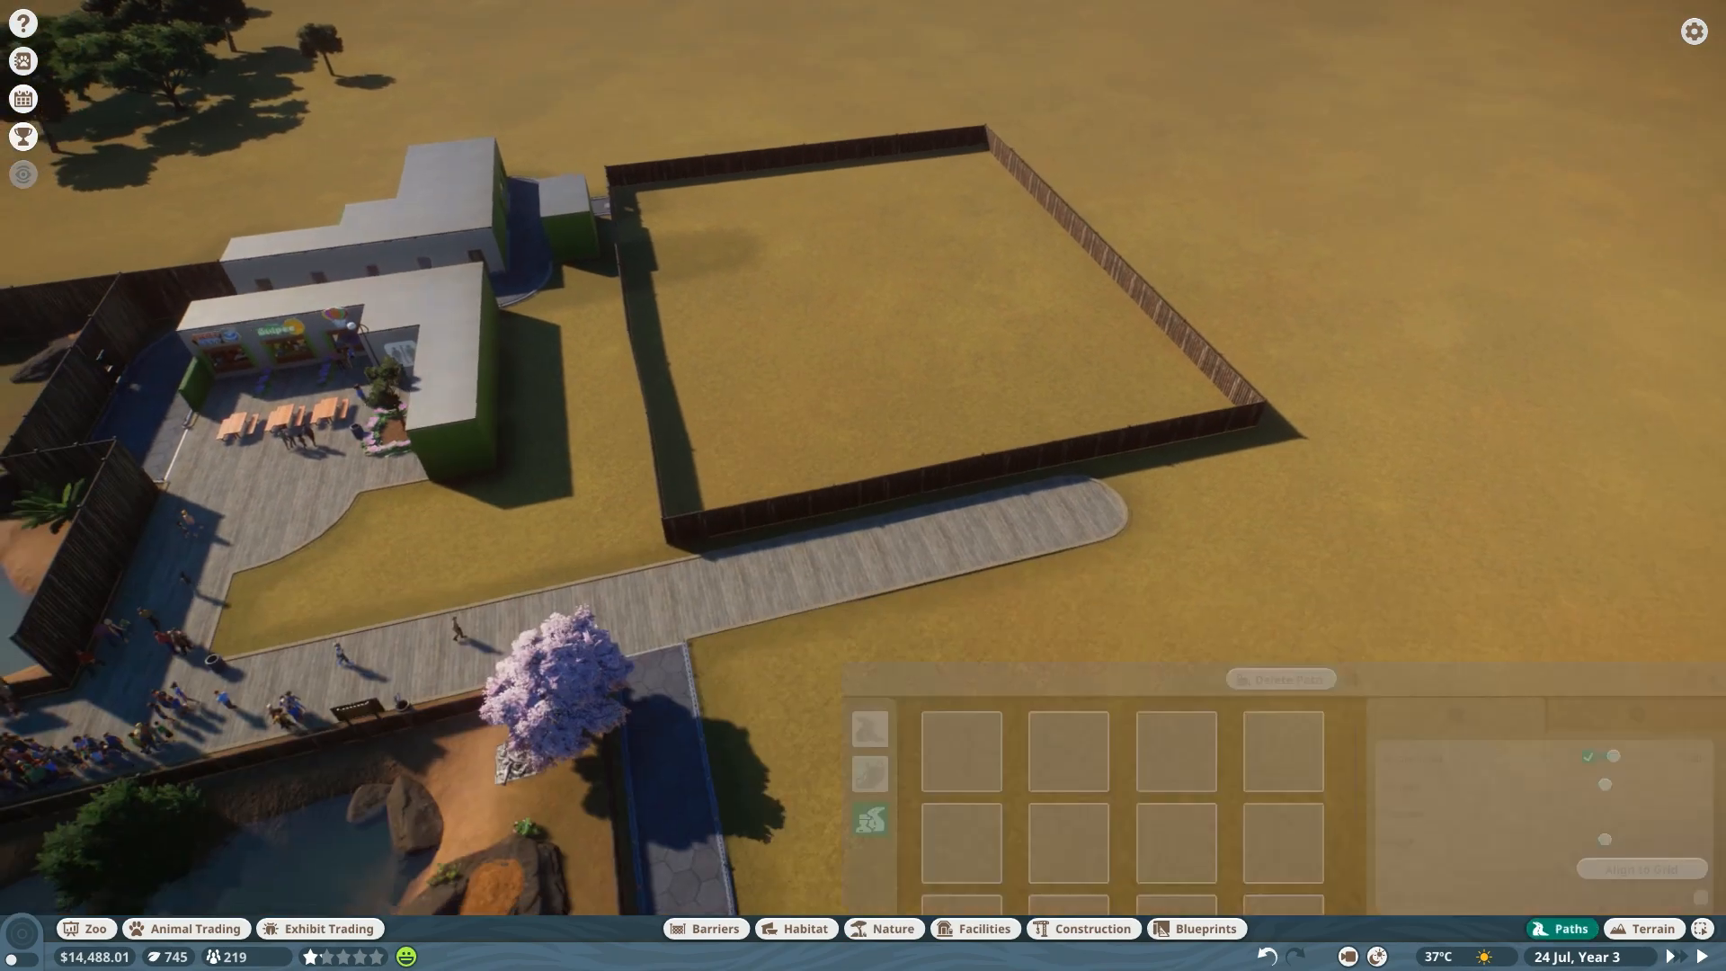
Raise a central mound, then smooth and lower the surrounding ground into a trench.
click(1644, 928)
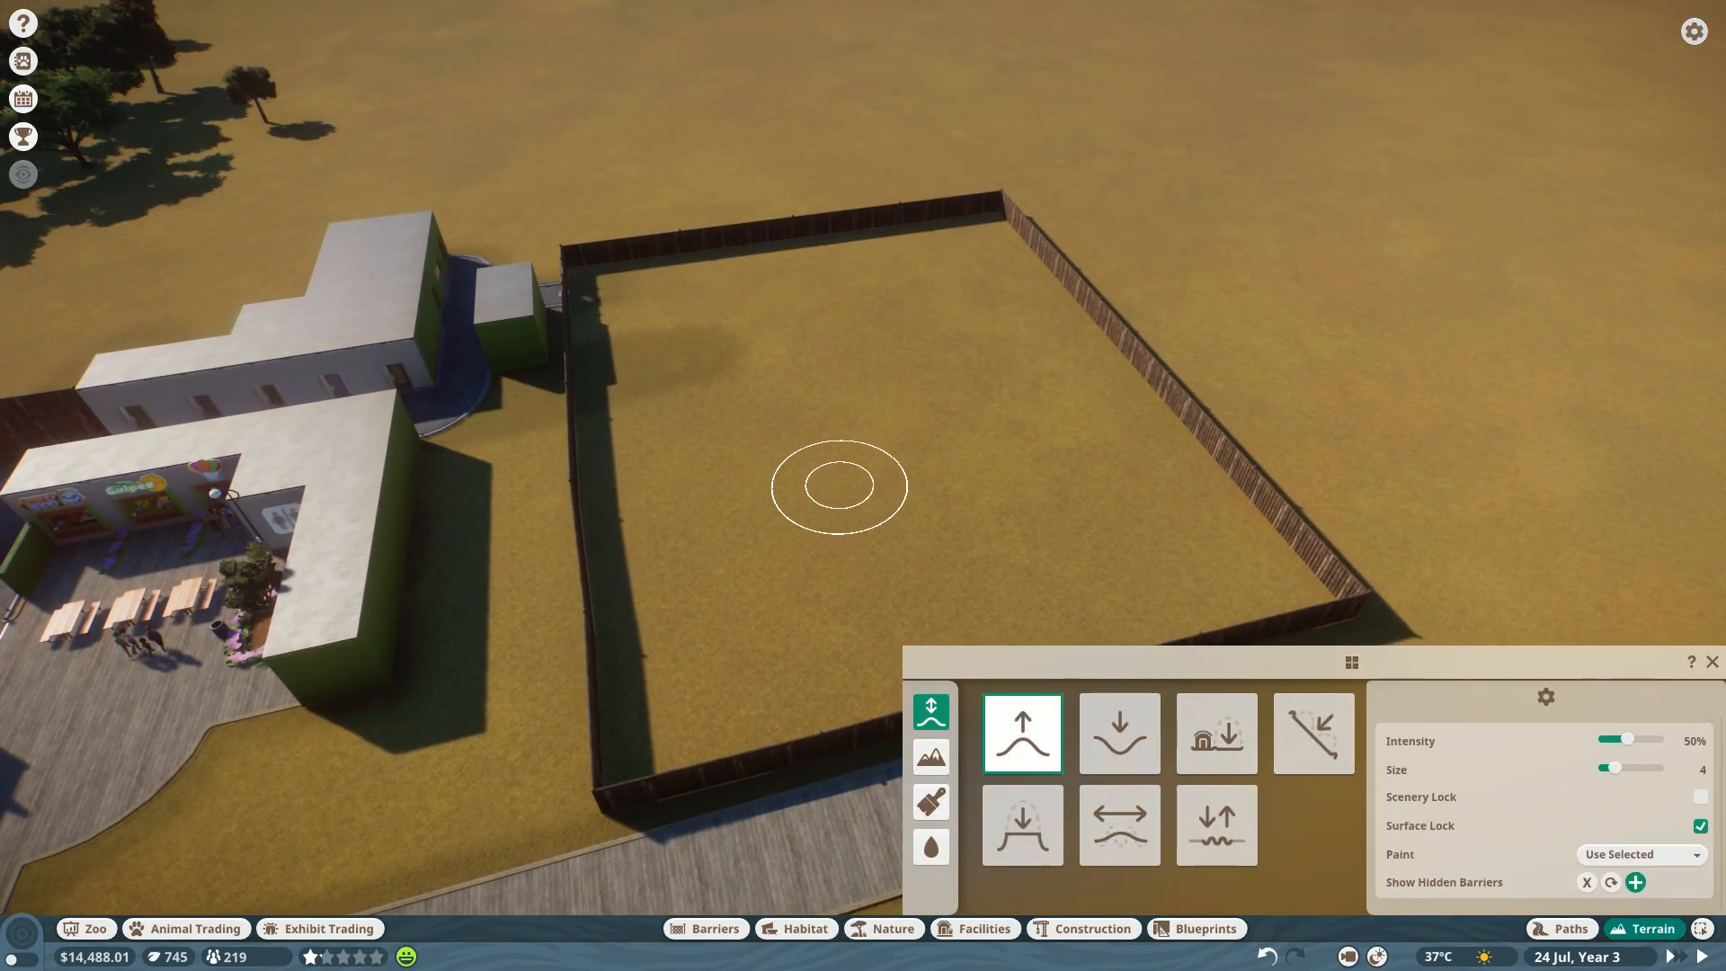
drag(831, 487, 1077, 347)
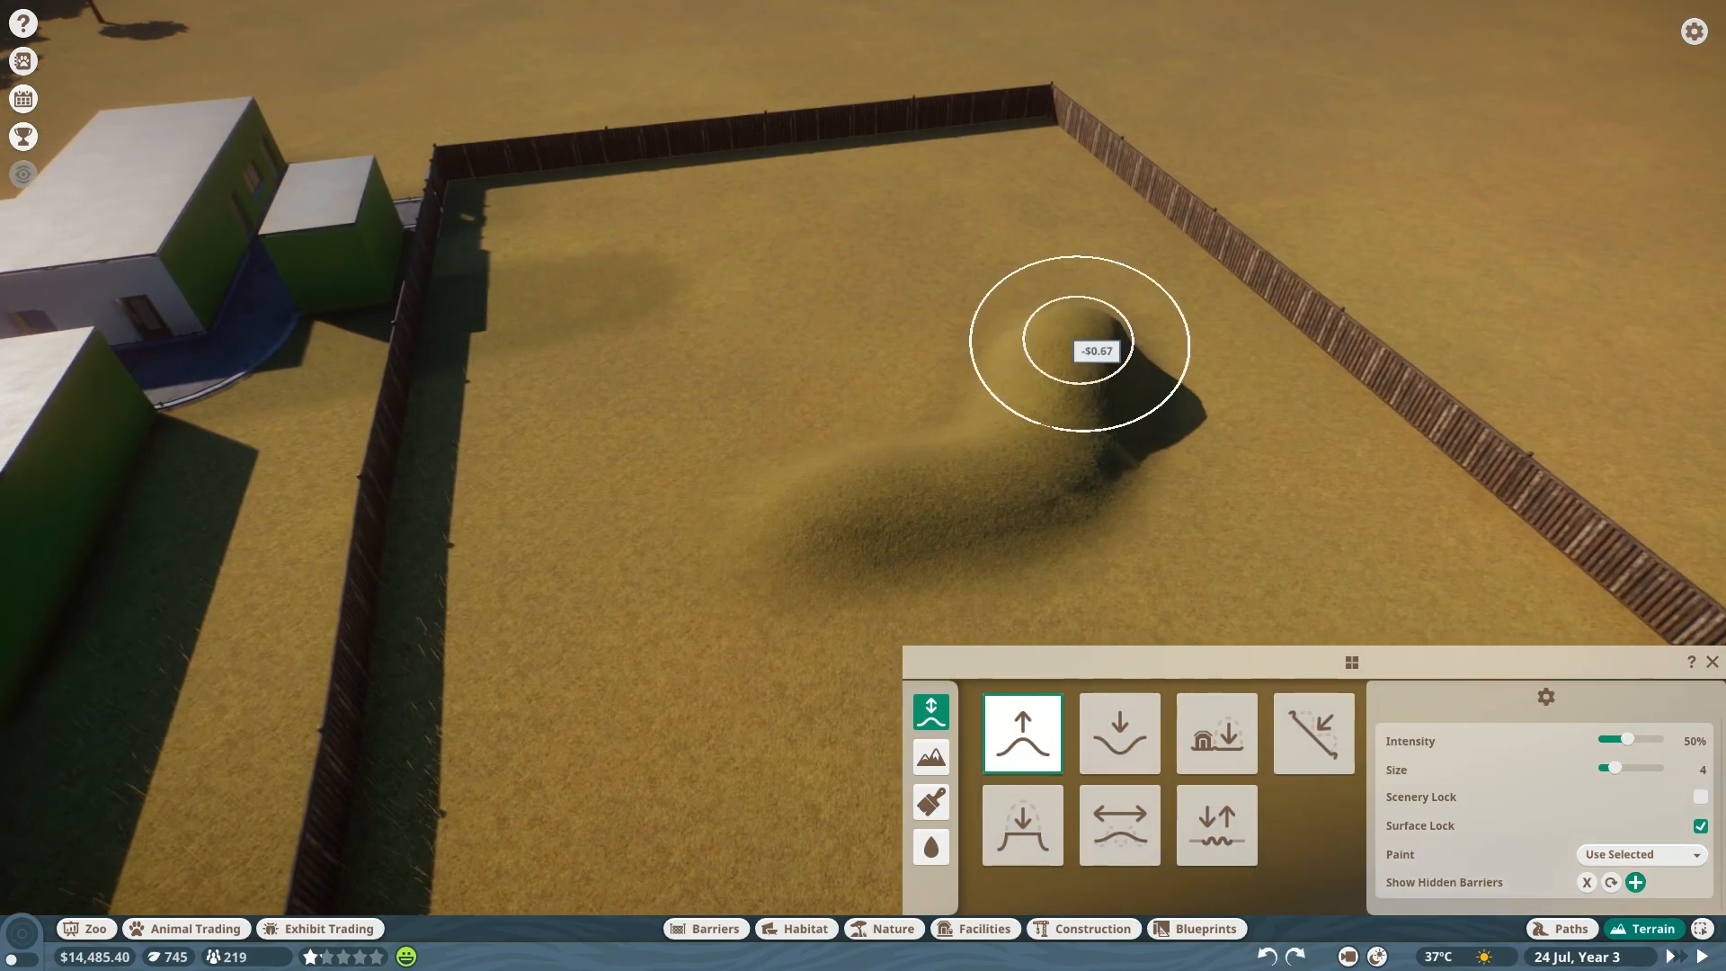
click(1215, 734)
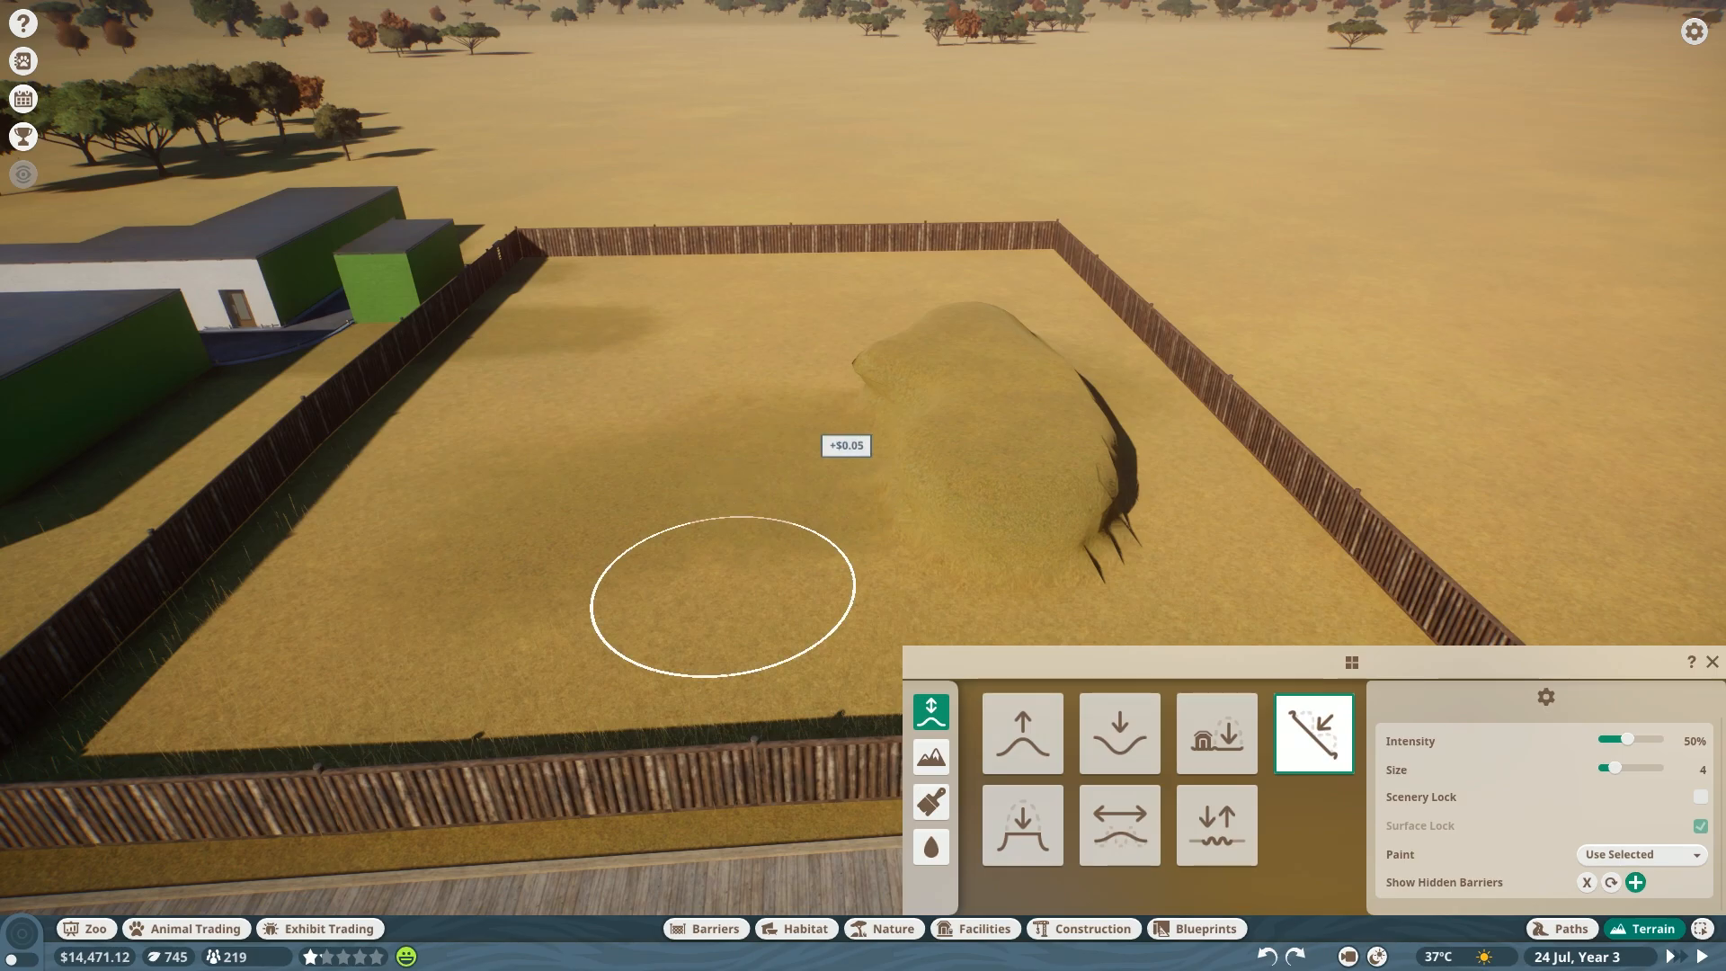
click(1119, 733)
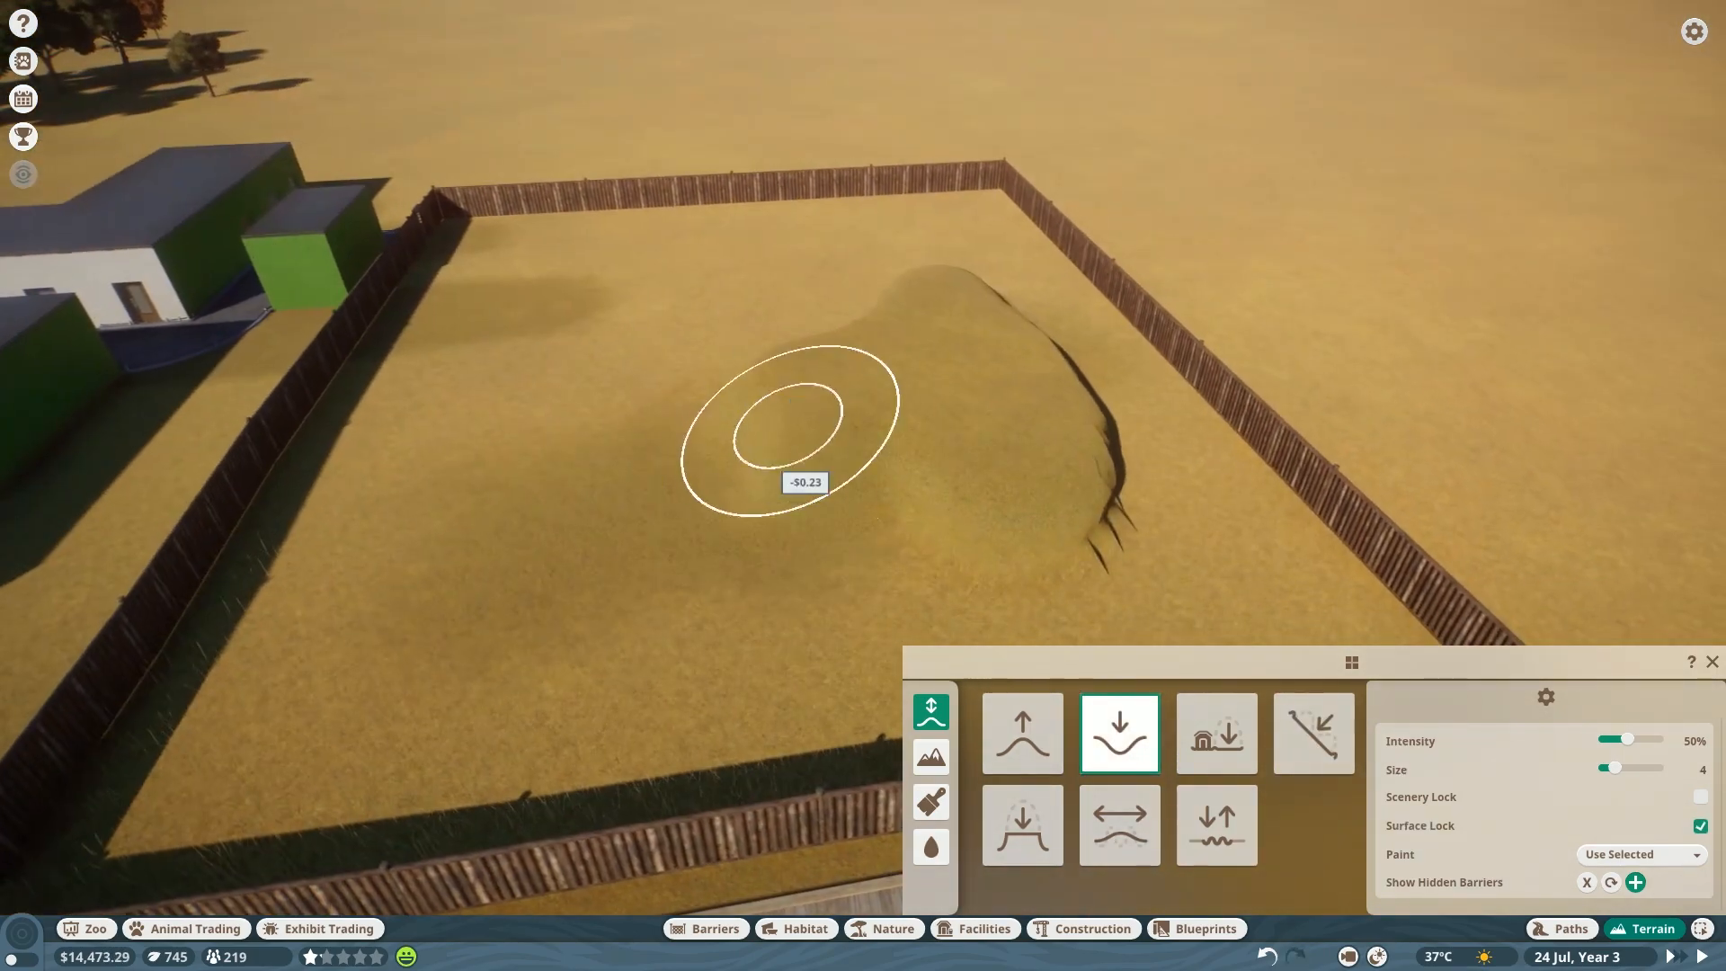
click(1120, 825)
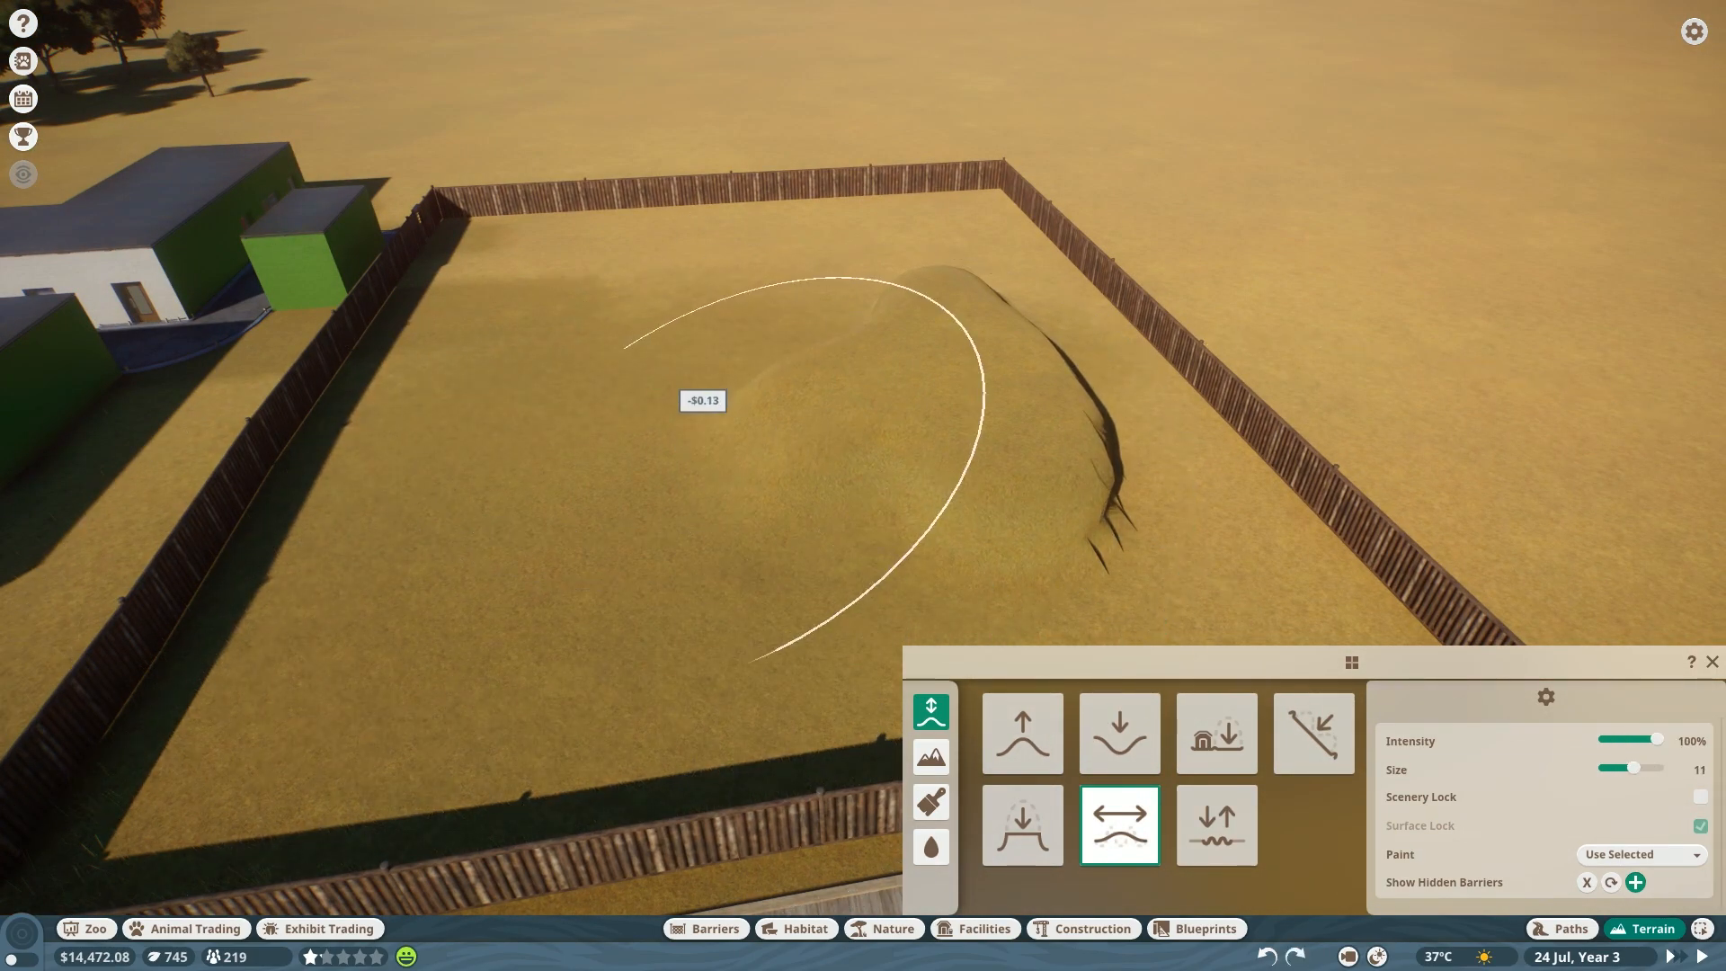
click(1216, 734)
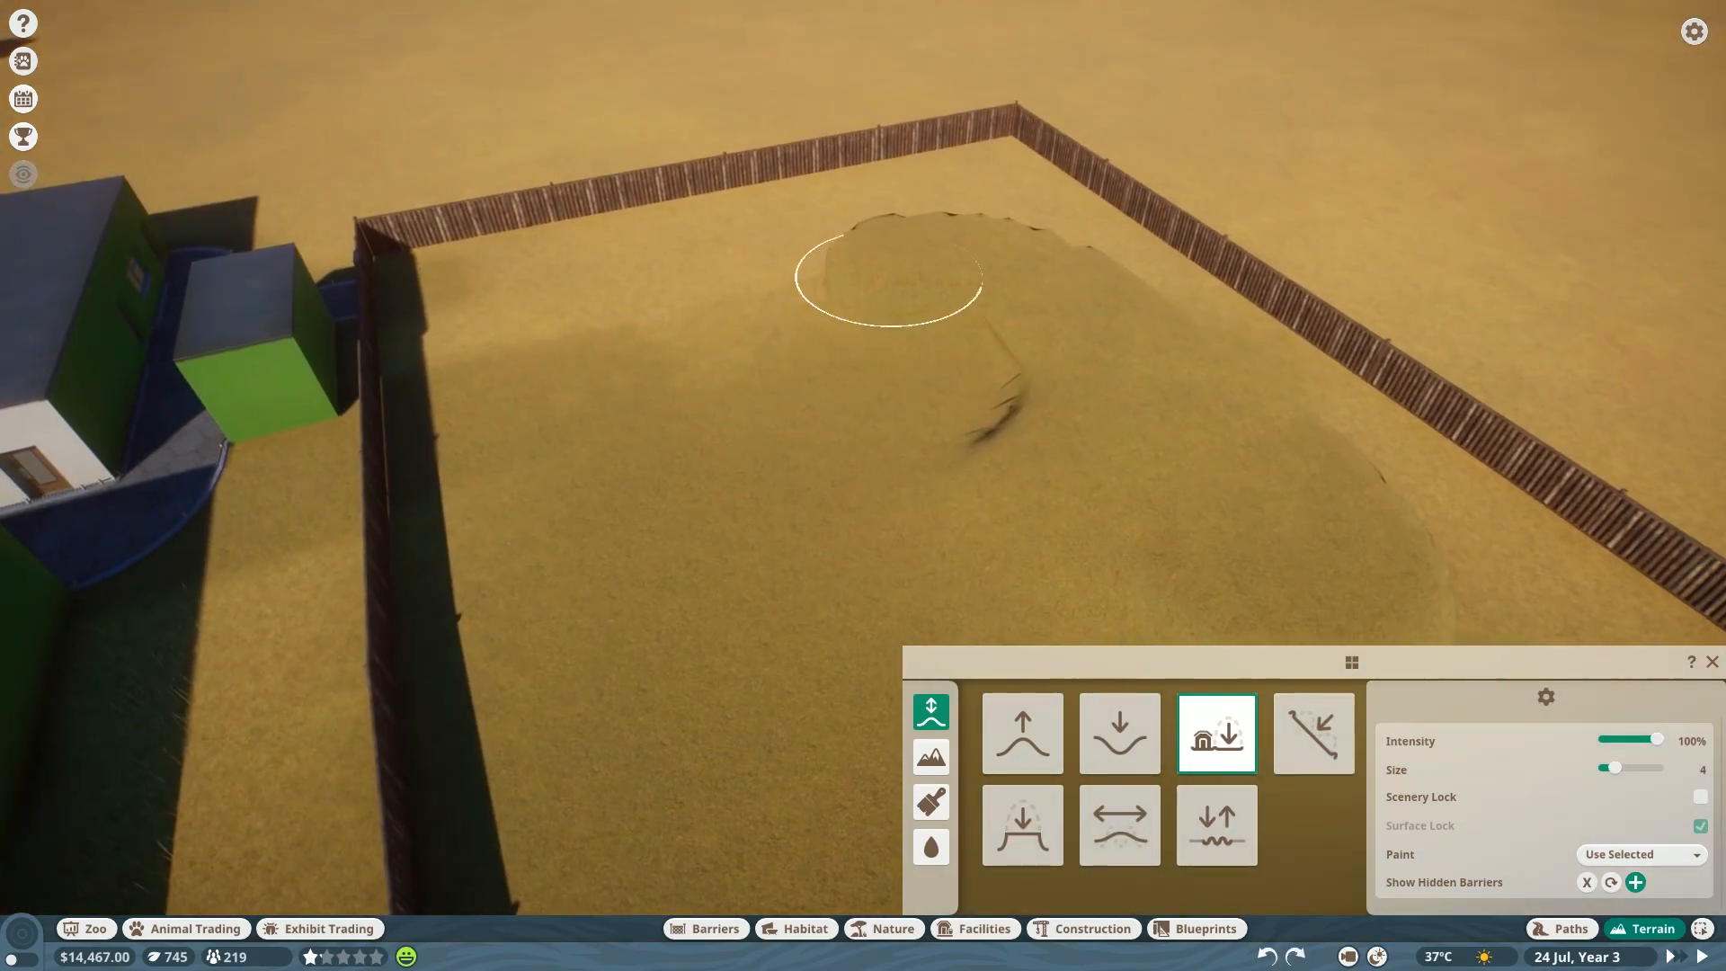
click(1118, 732)
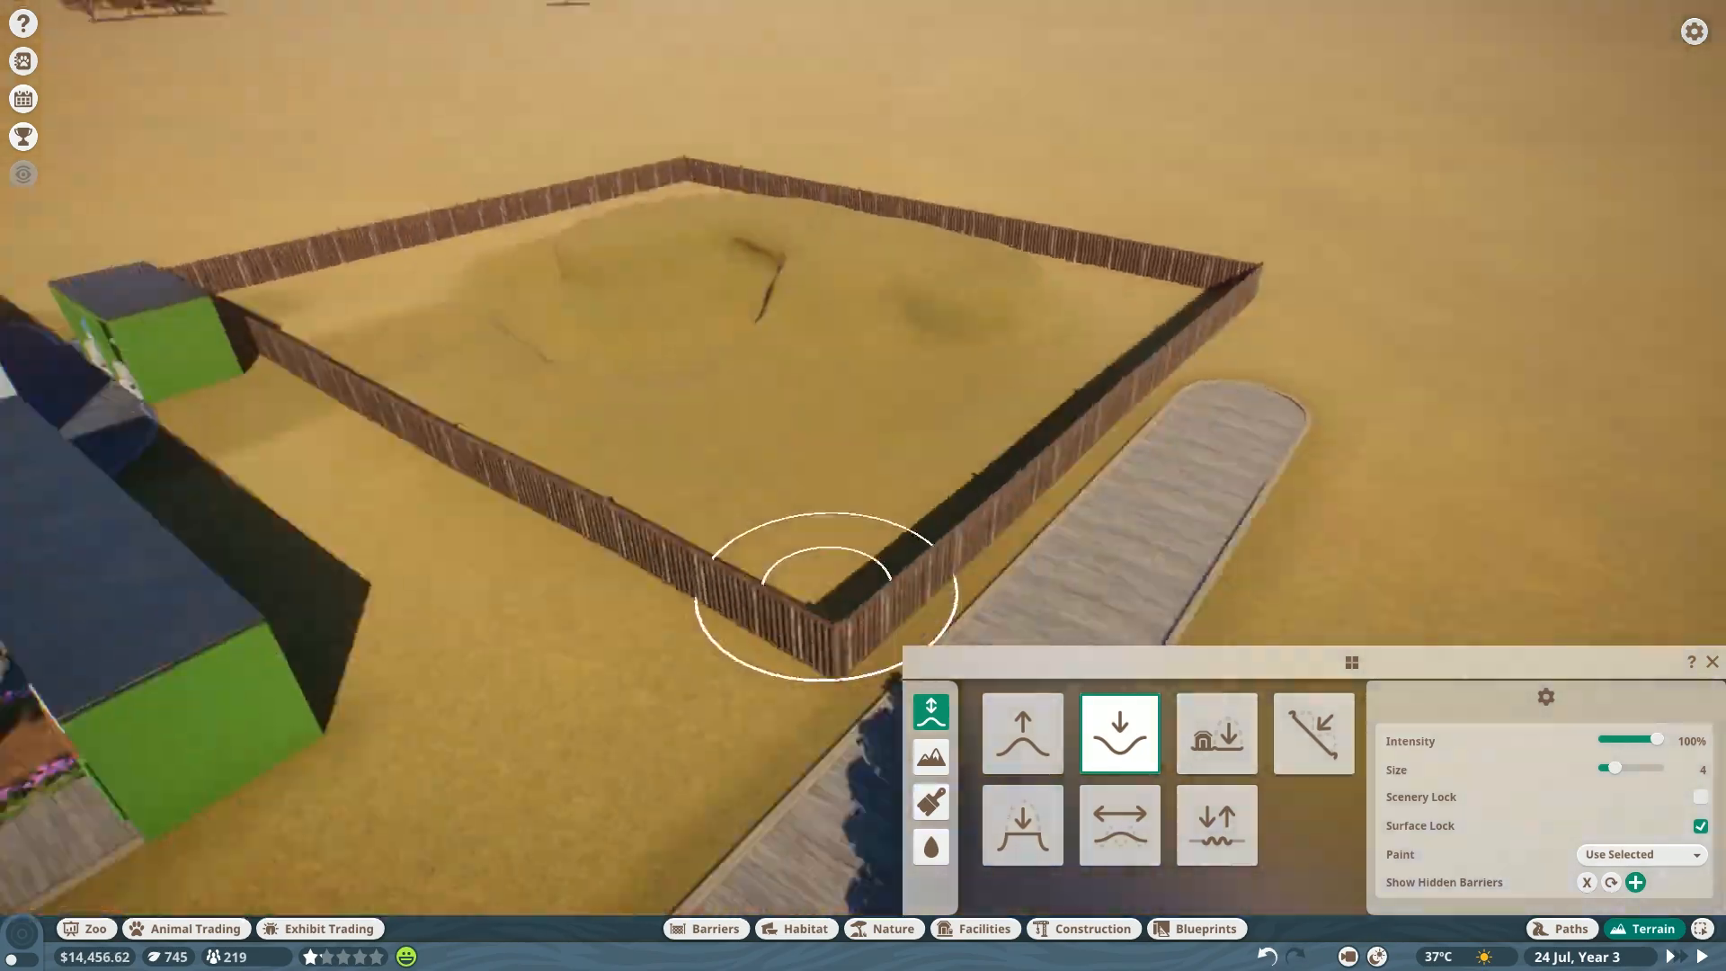
click(930, 847)
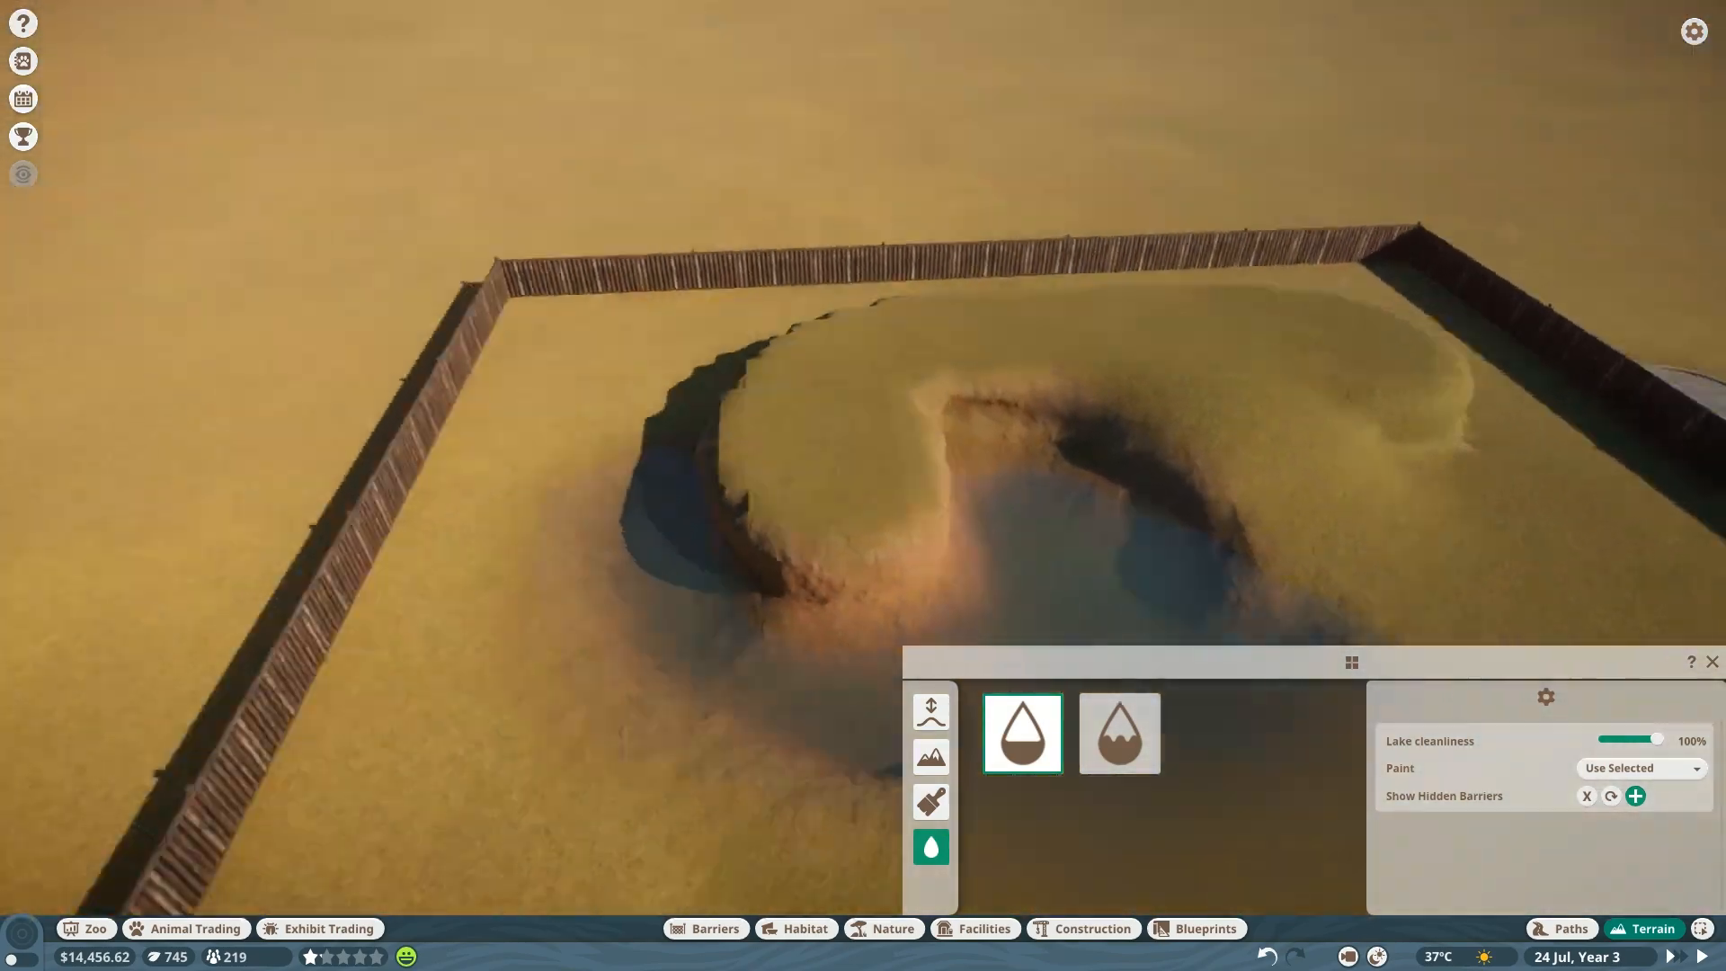
Flood the dug trench with the water tool to create the pond.
click(930, 710)
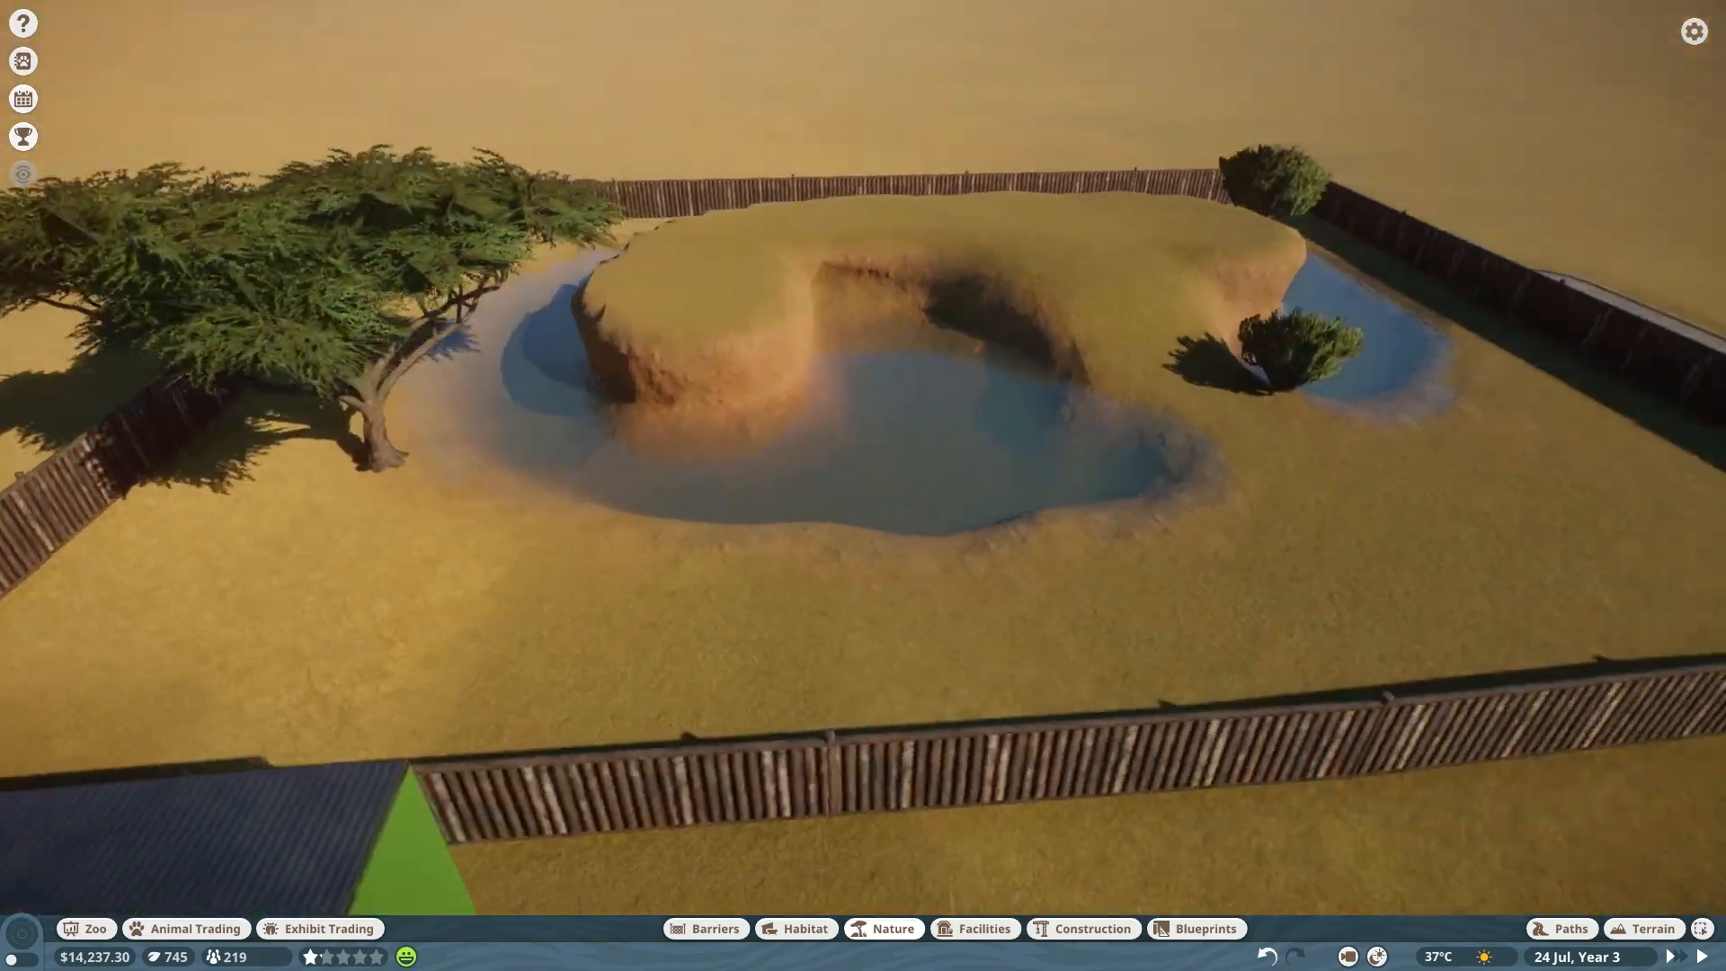
Plant shrubs beside the water from the plant catalogue.
click(893, 928)
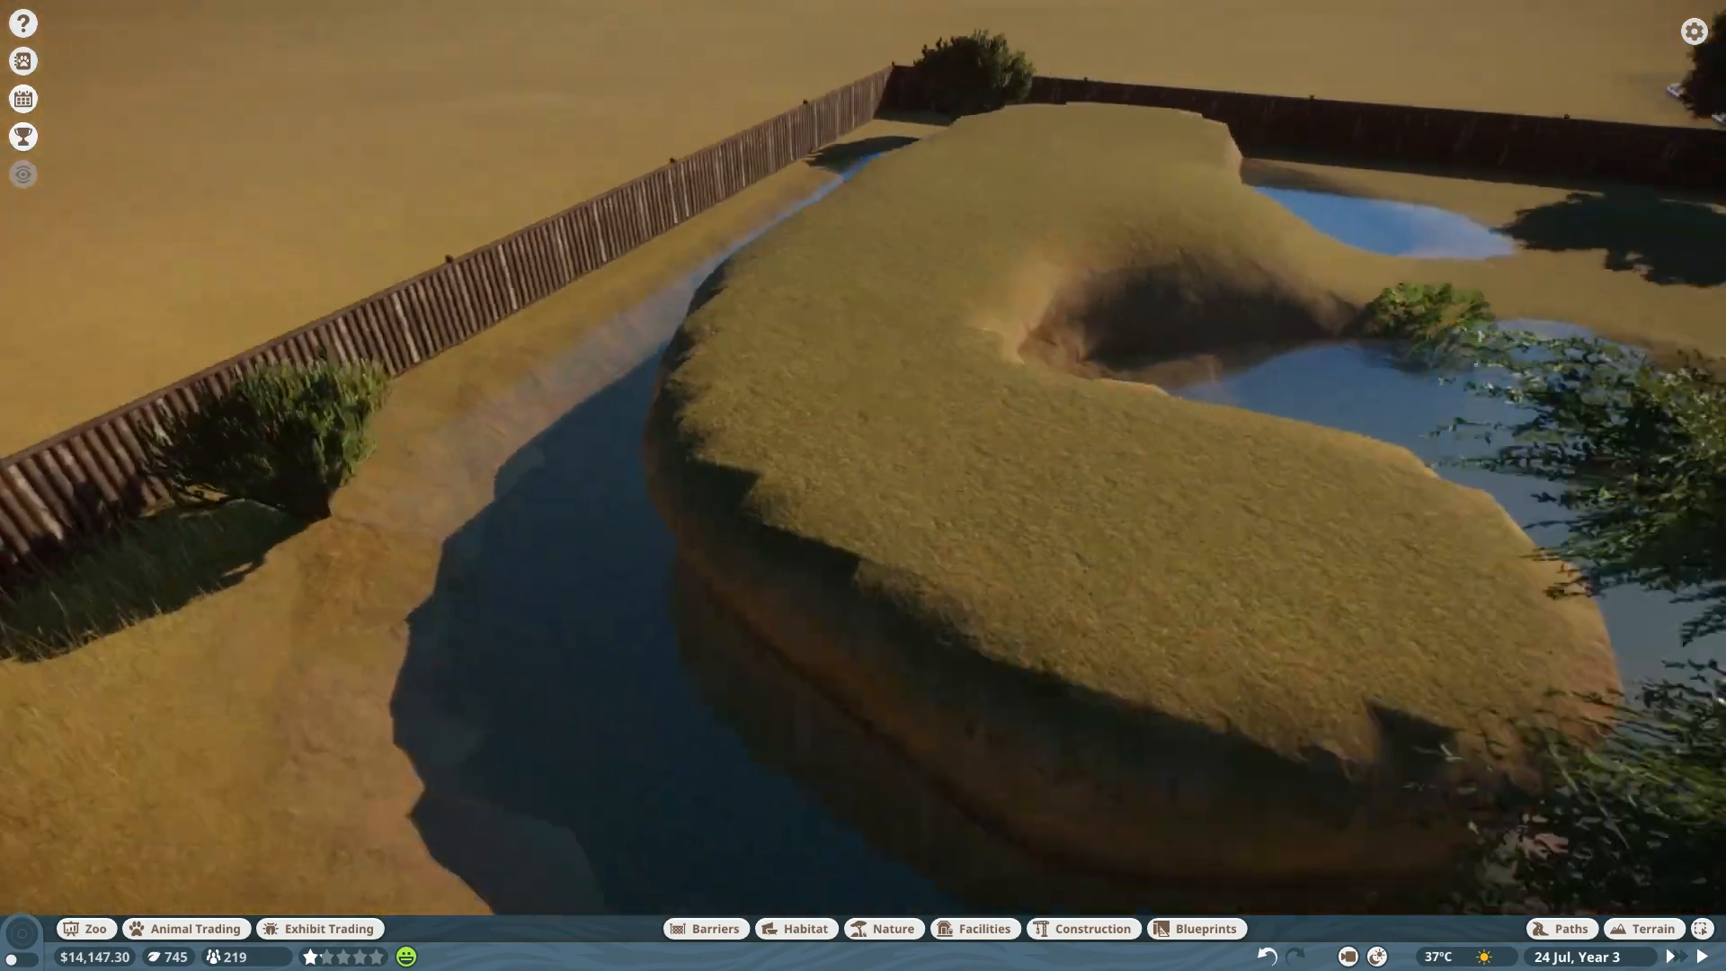
click(892, 928)
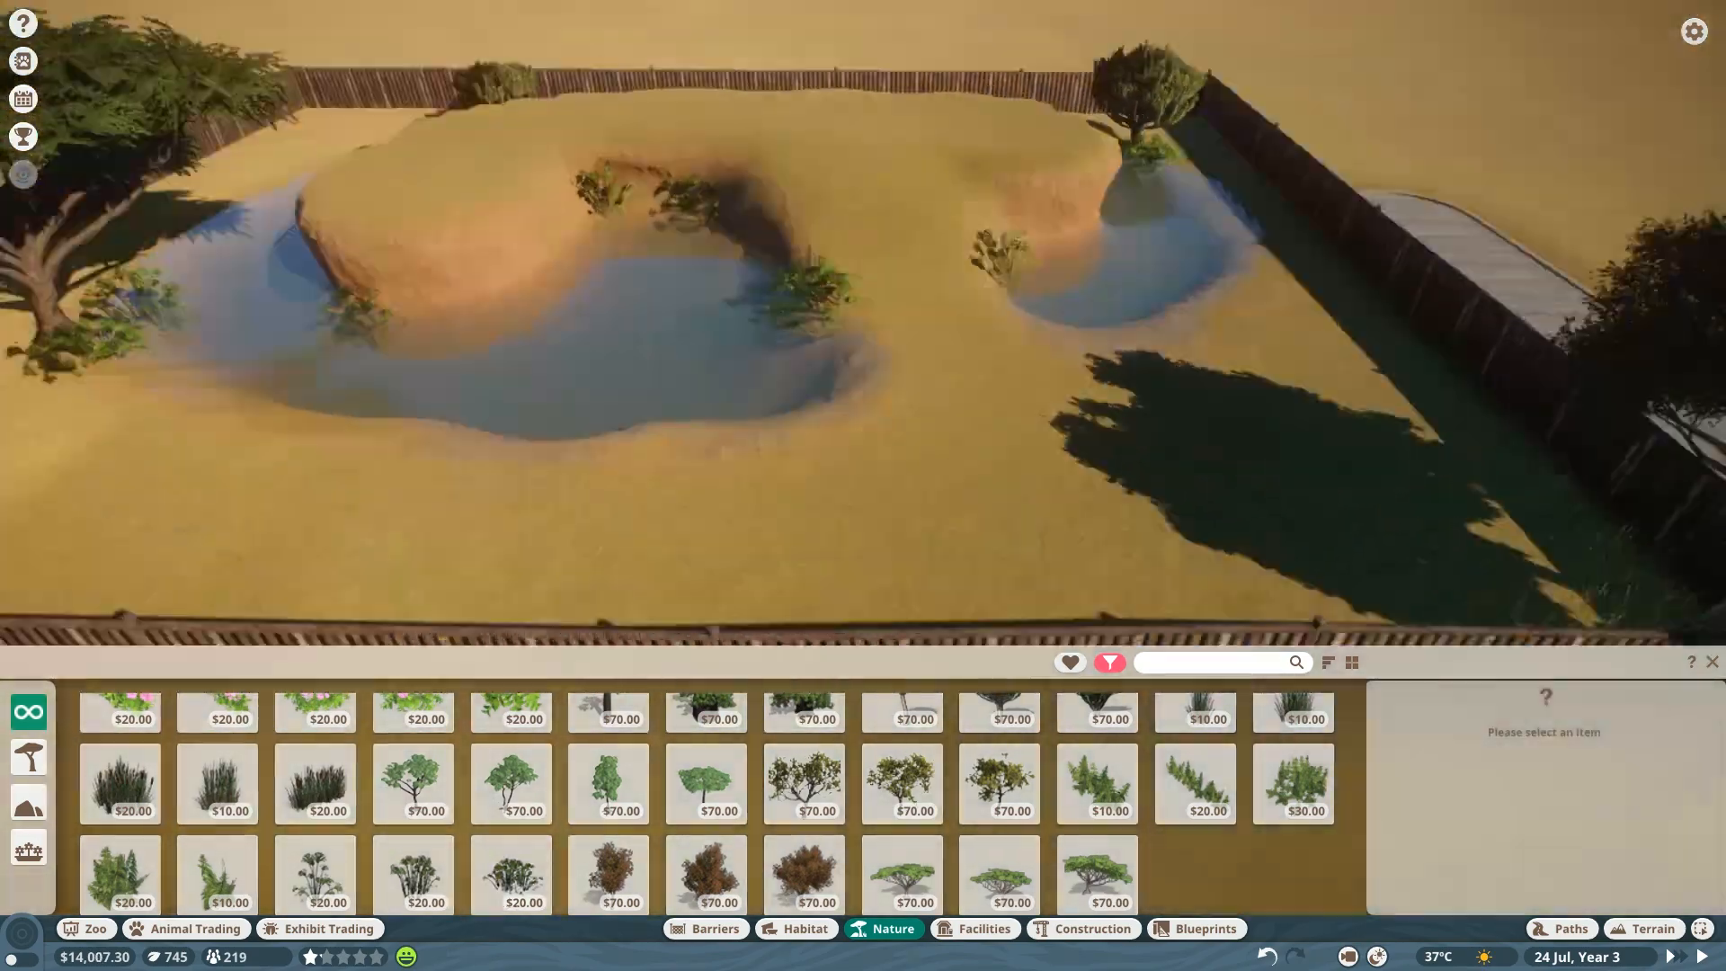
Switch to the Rocks catalogue to choose sandstone rocks.
click(1096, 875)
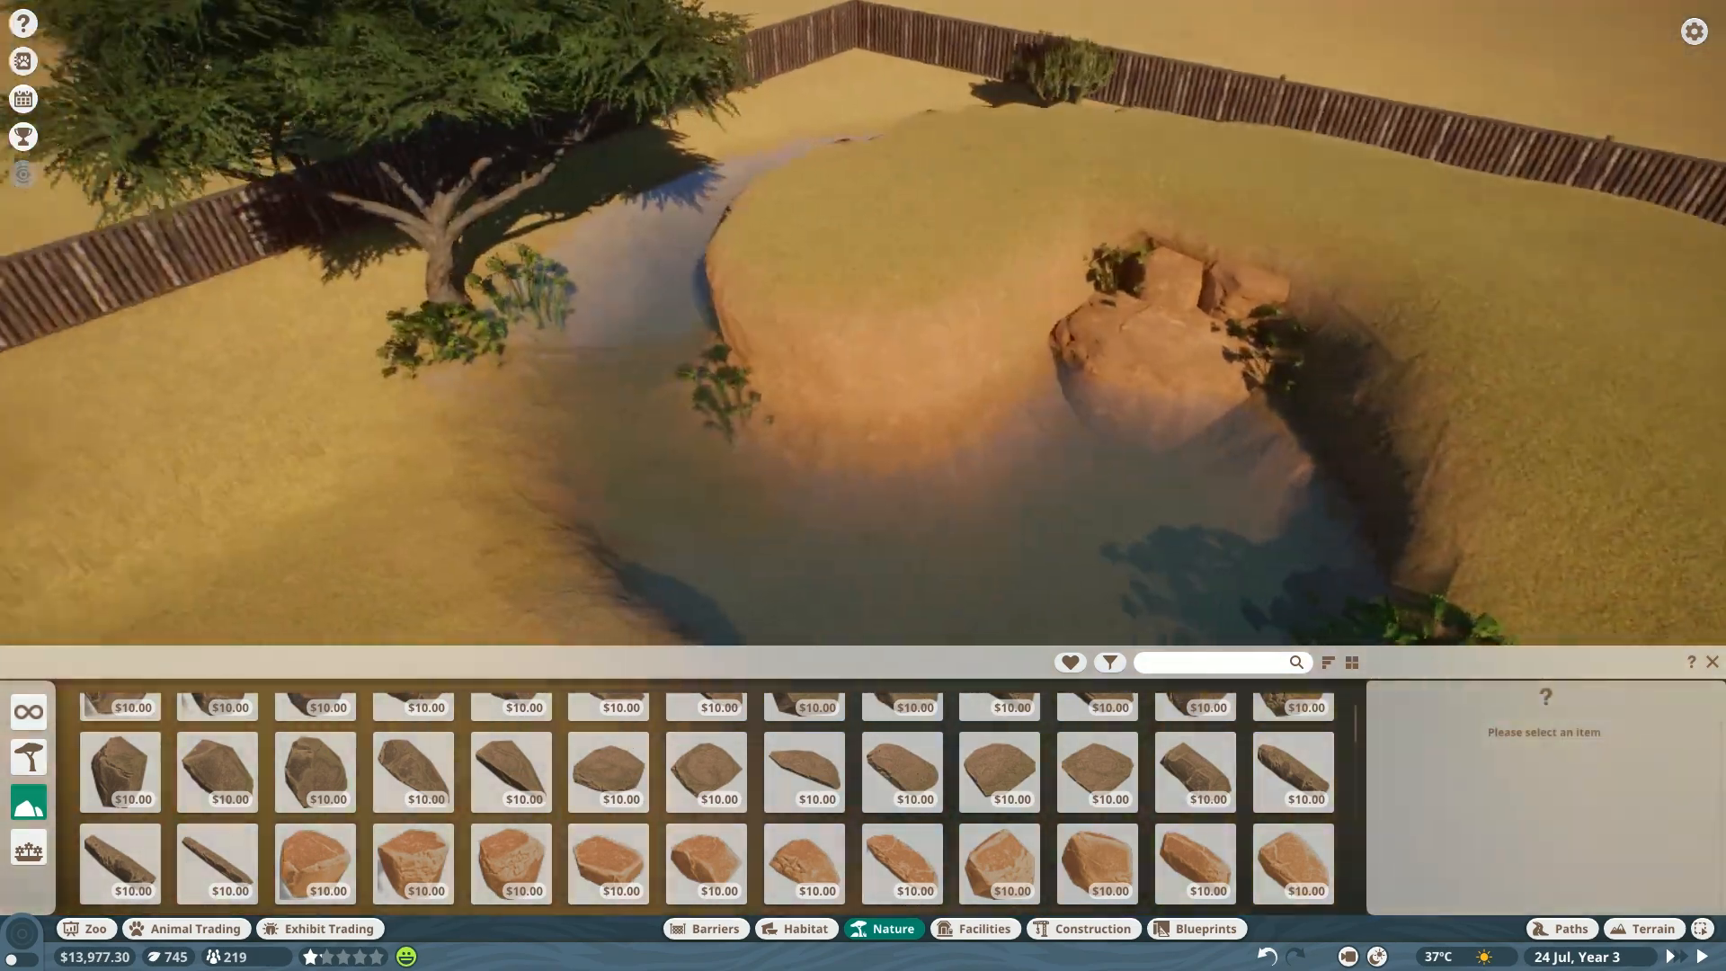
Place sandstone rocks and a desert rock cladding piece around the island edges.
click(998, 864)
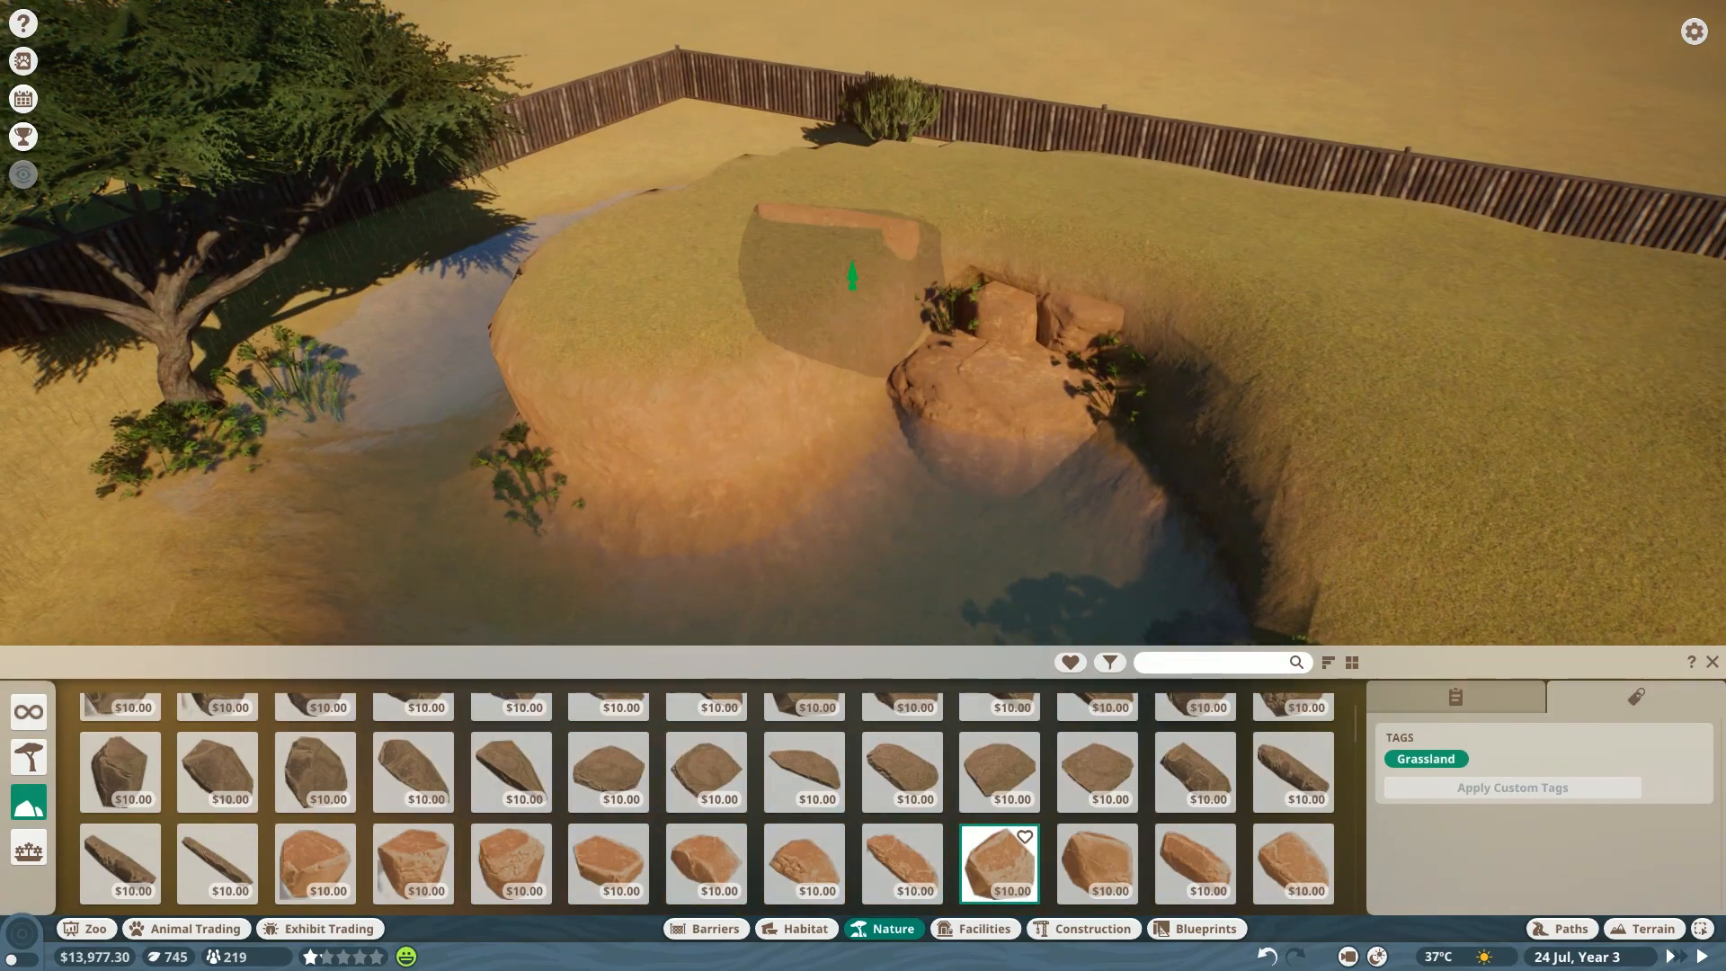
click(607, 863)
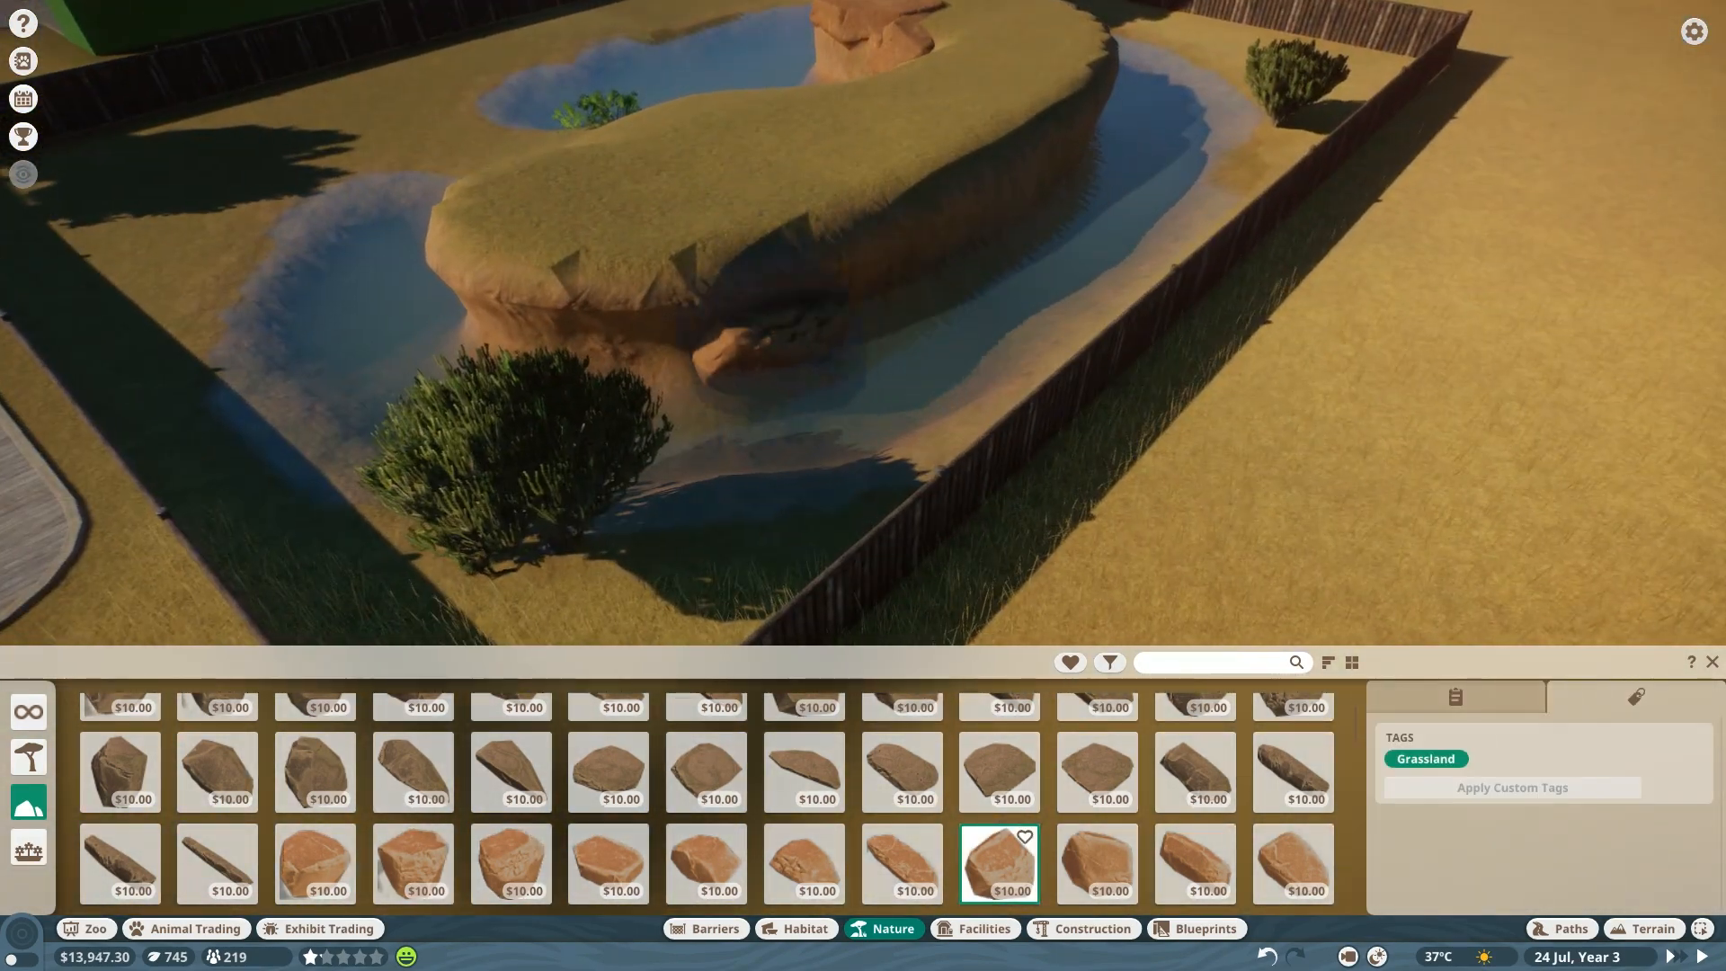
click(1095, 863)
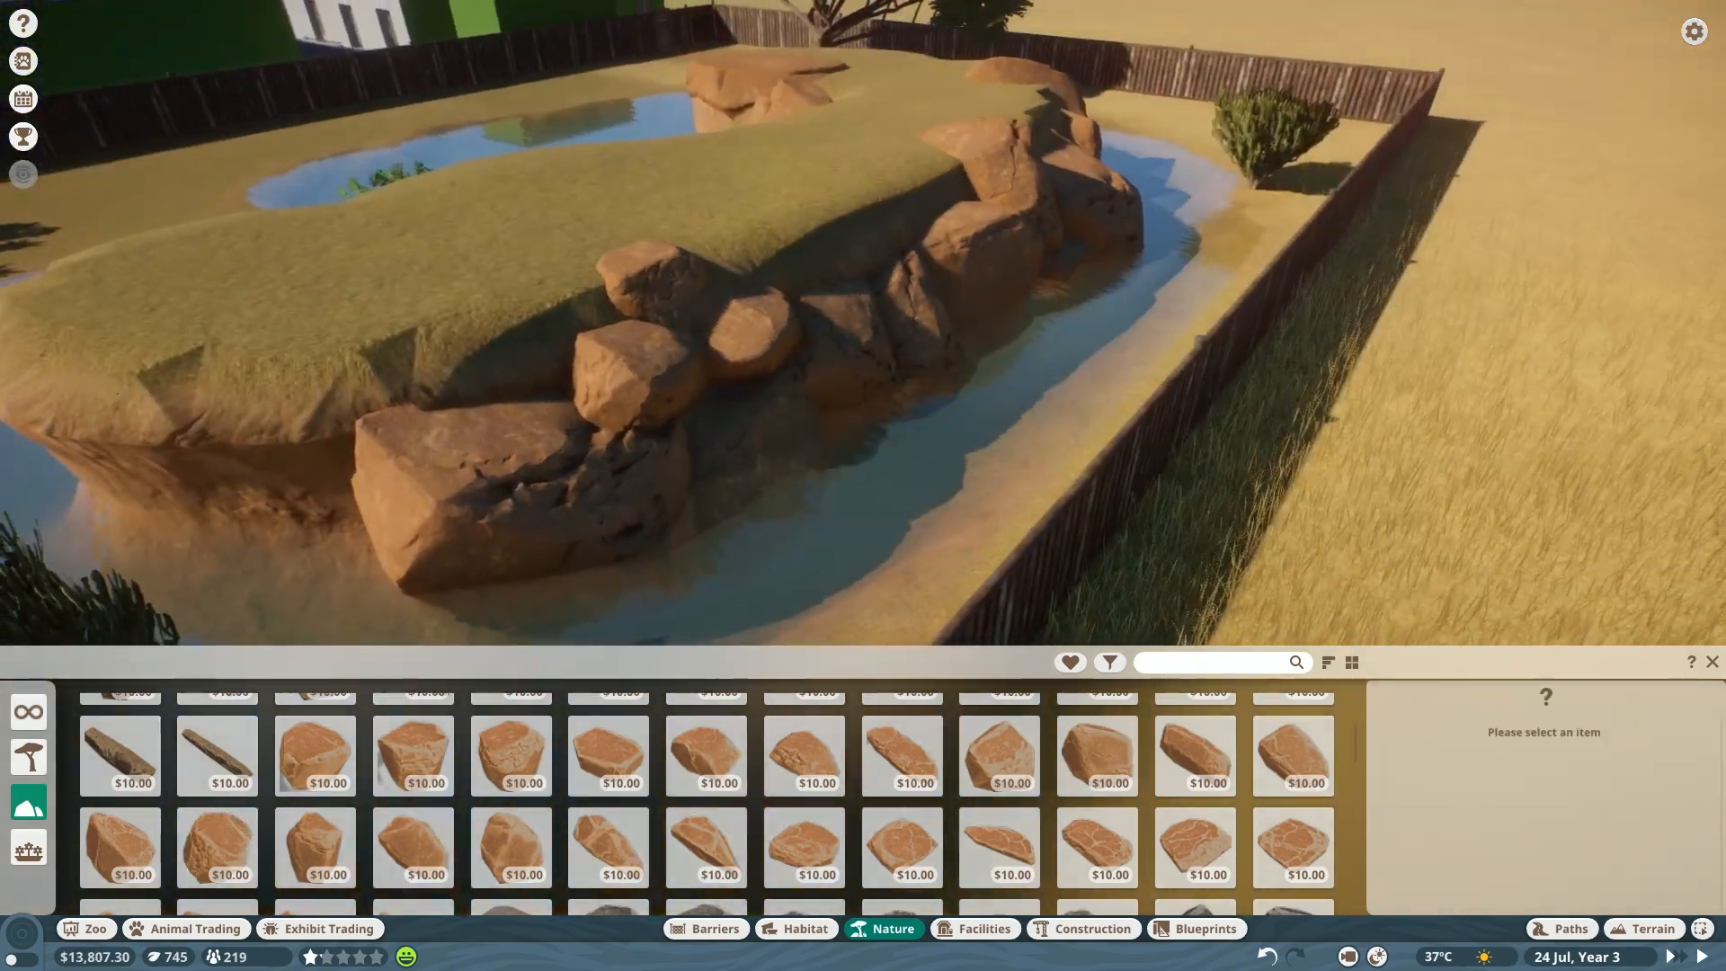
click(510, 848)
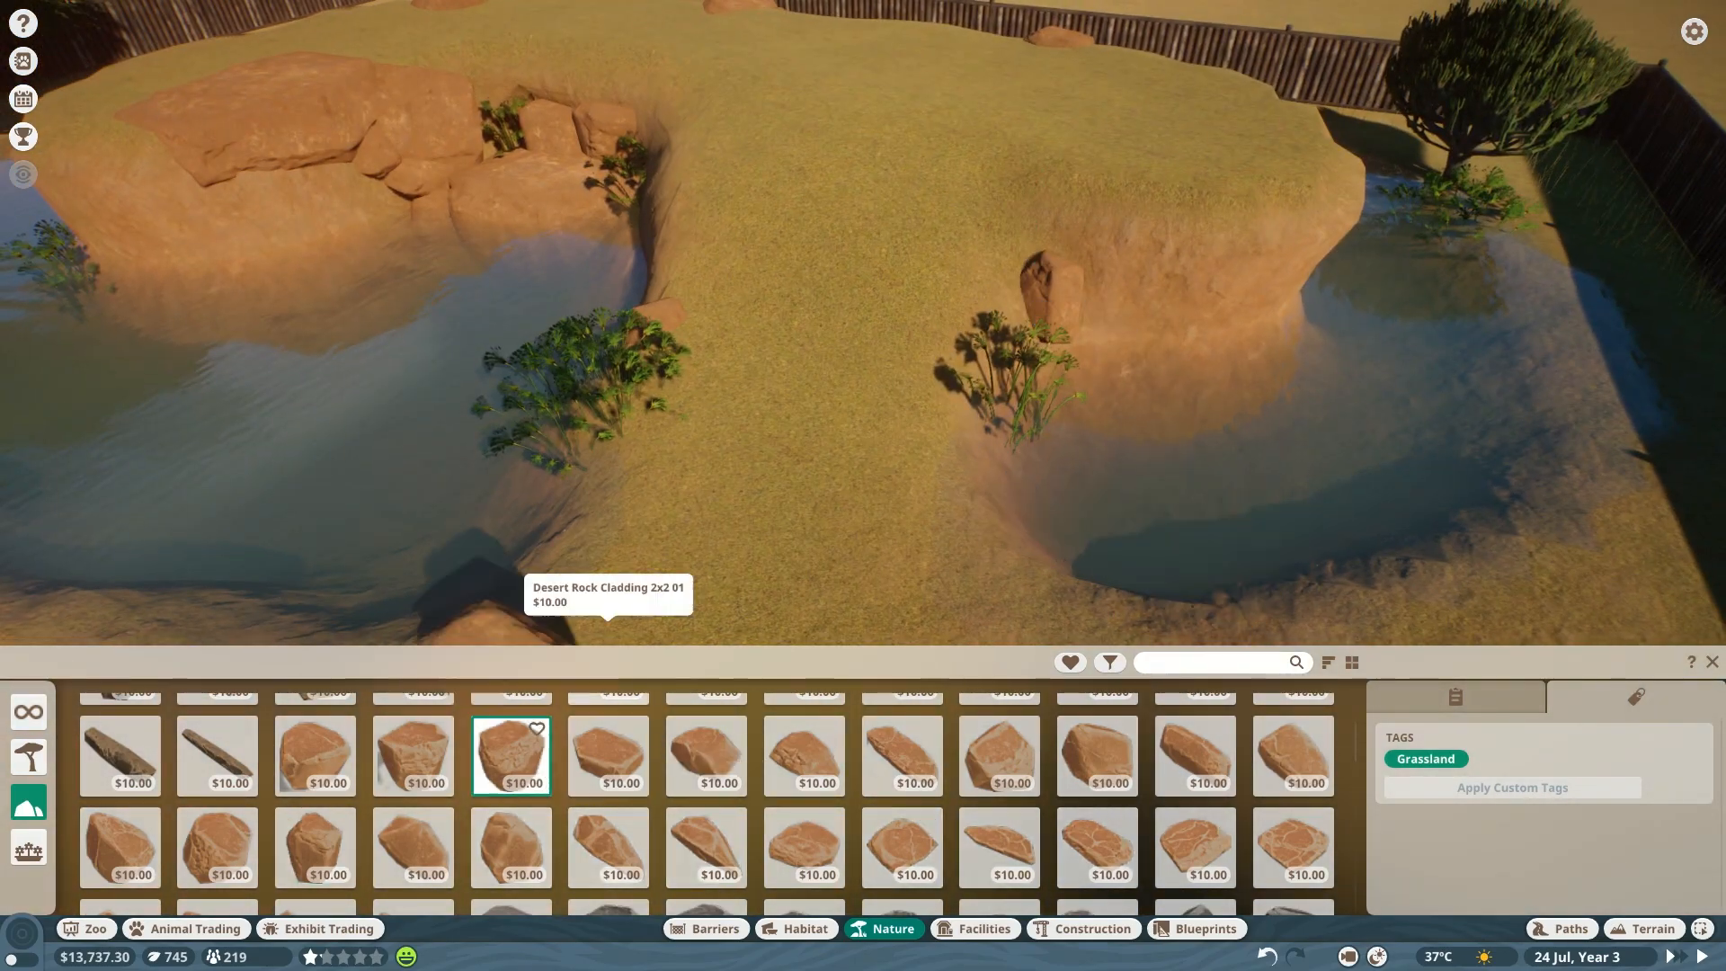
click(314, 755)
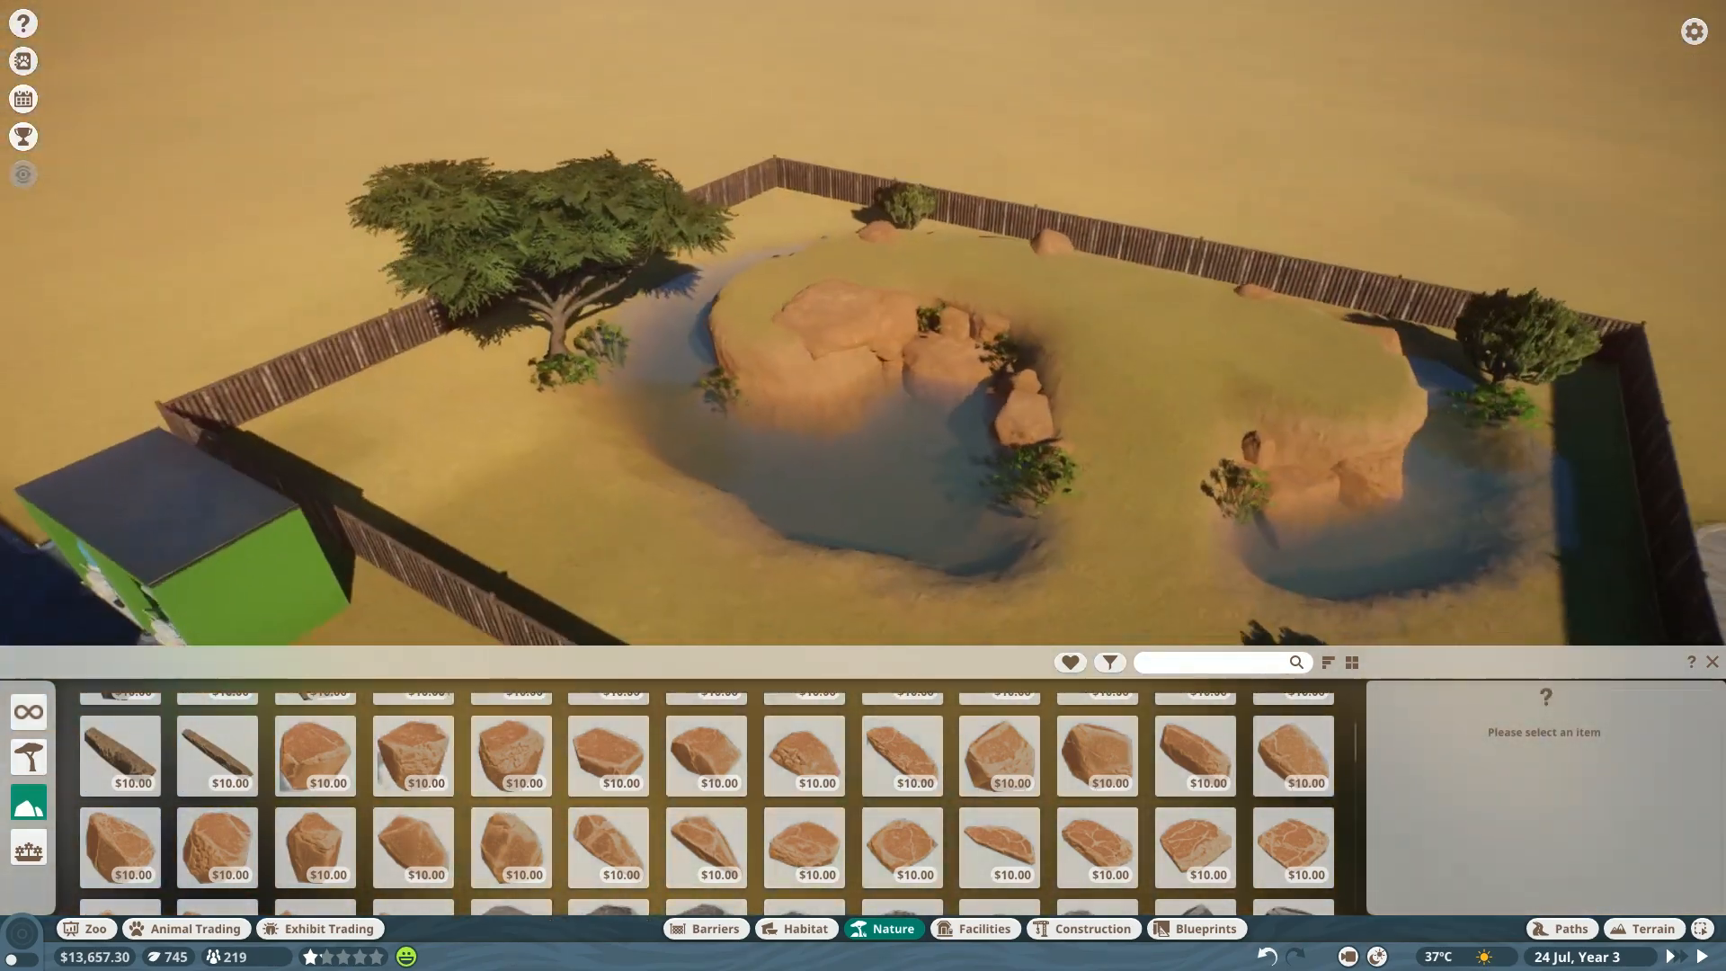
Place a leafy tree over the long rock in the fenced habitat corner.
click(901, 740)
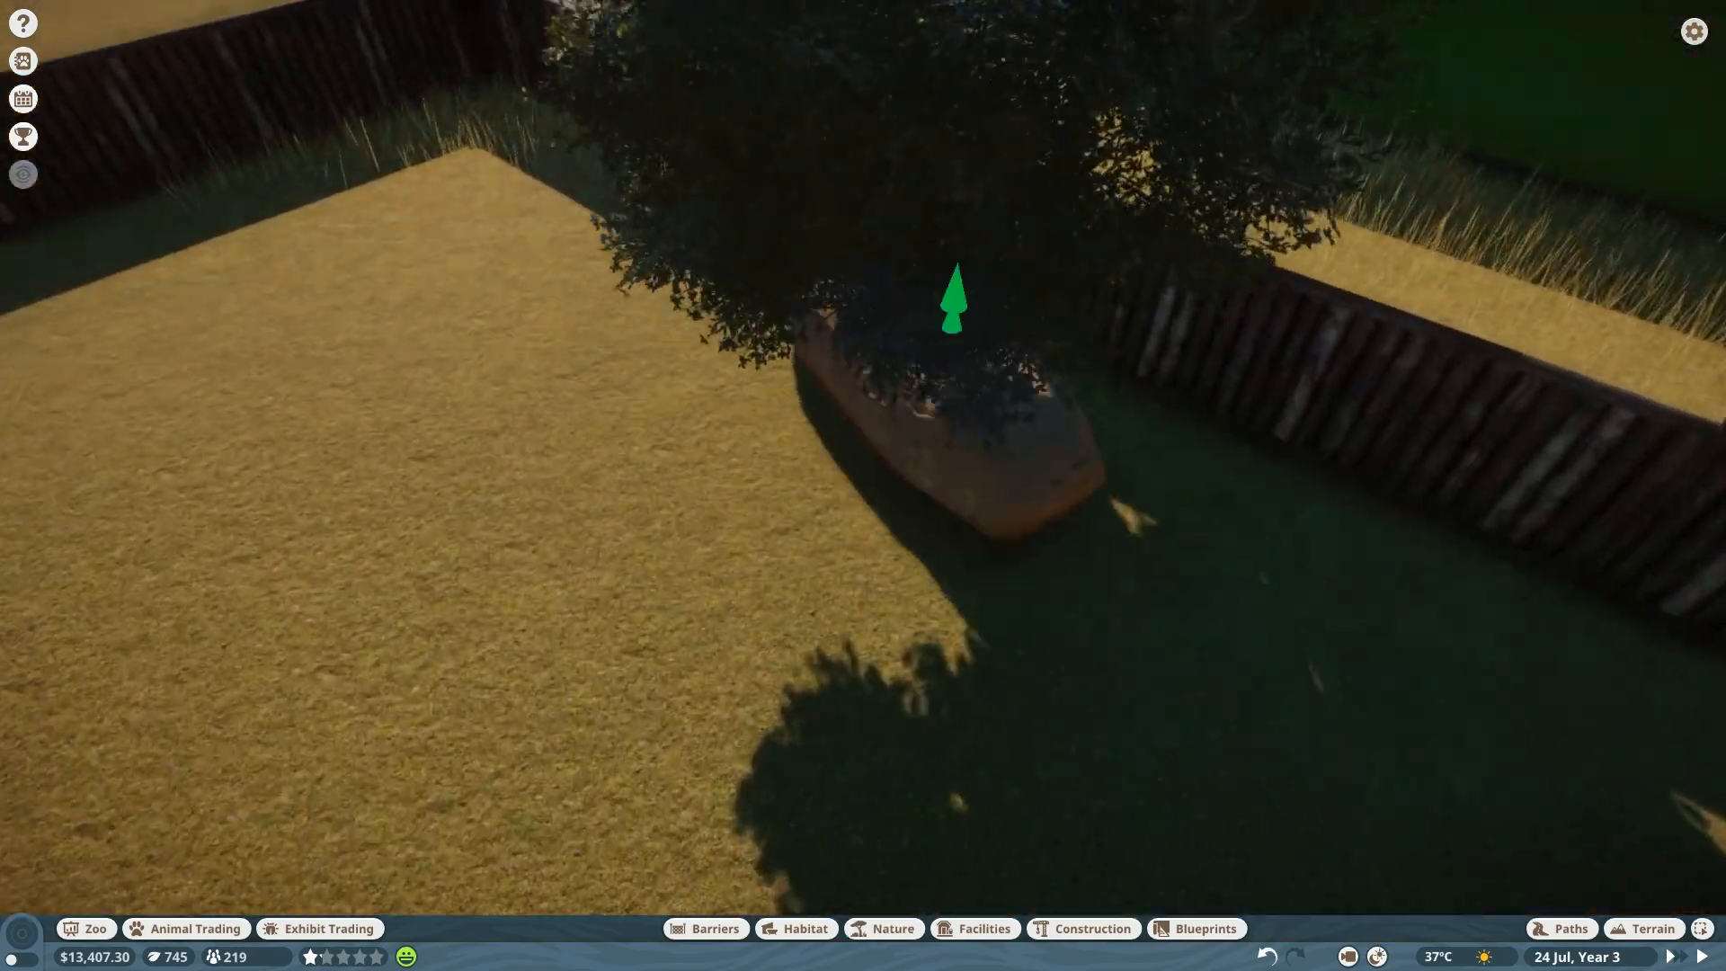
Open the plant catalogue filters and expand the biome filter options.
click(892, 928)
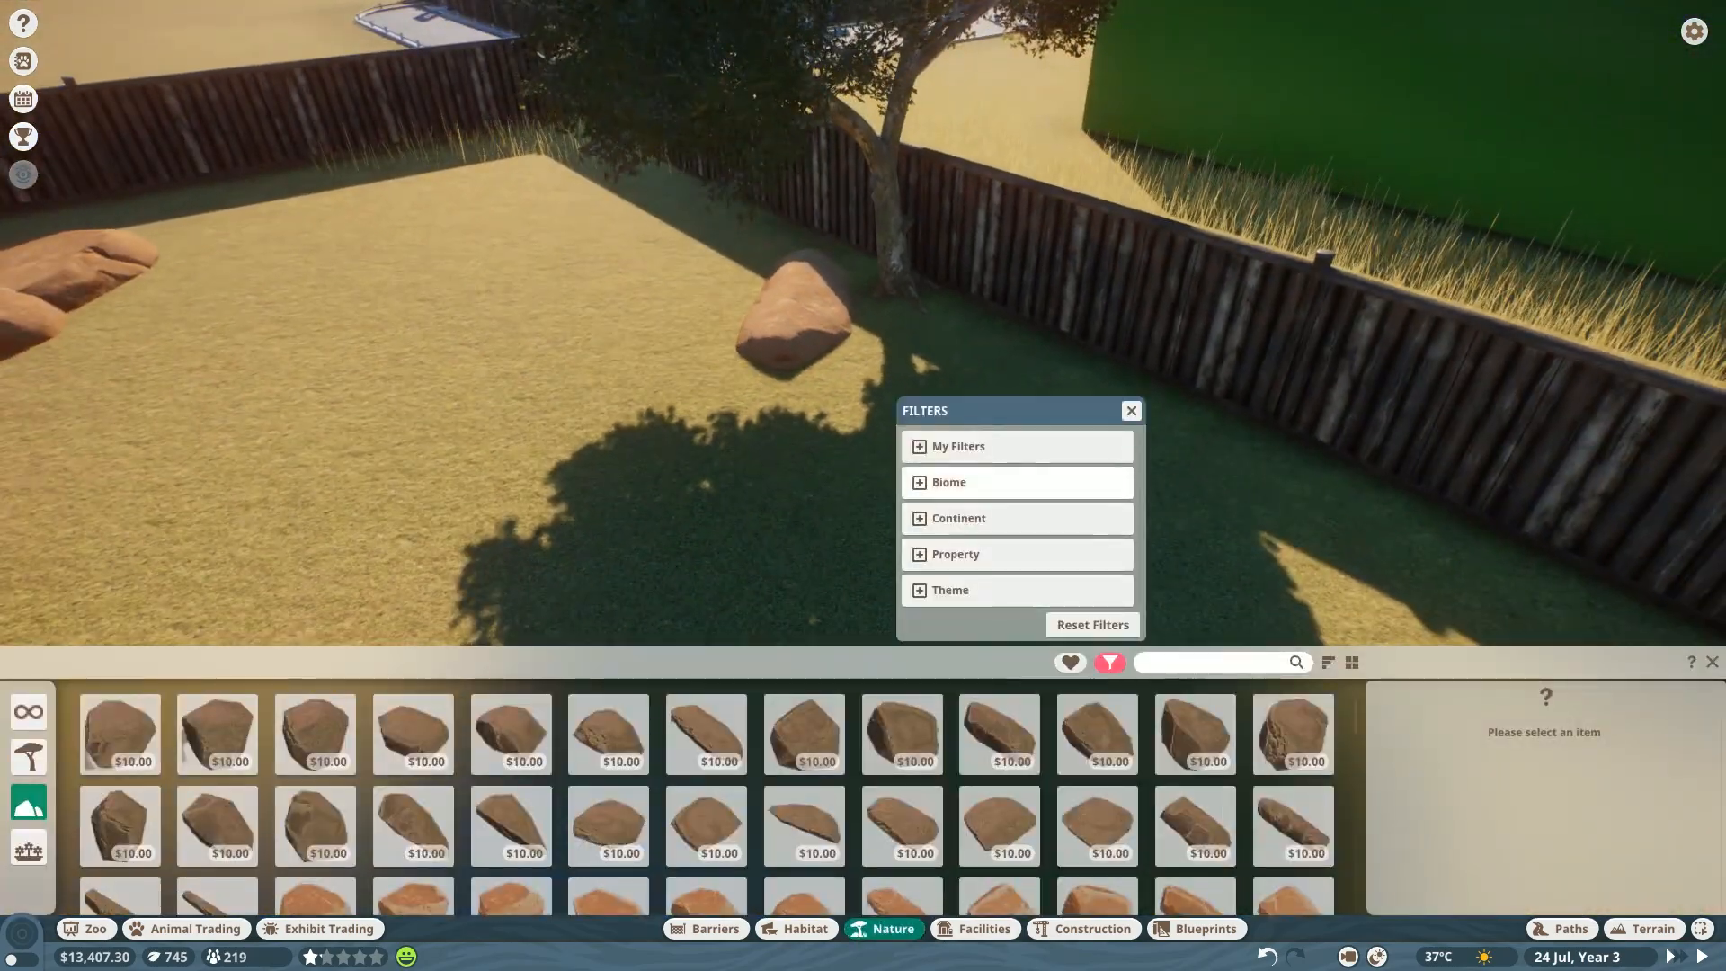
click(919, 481)
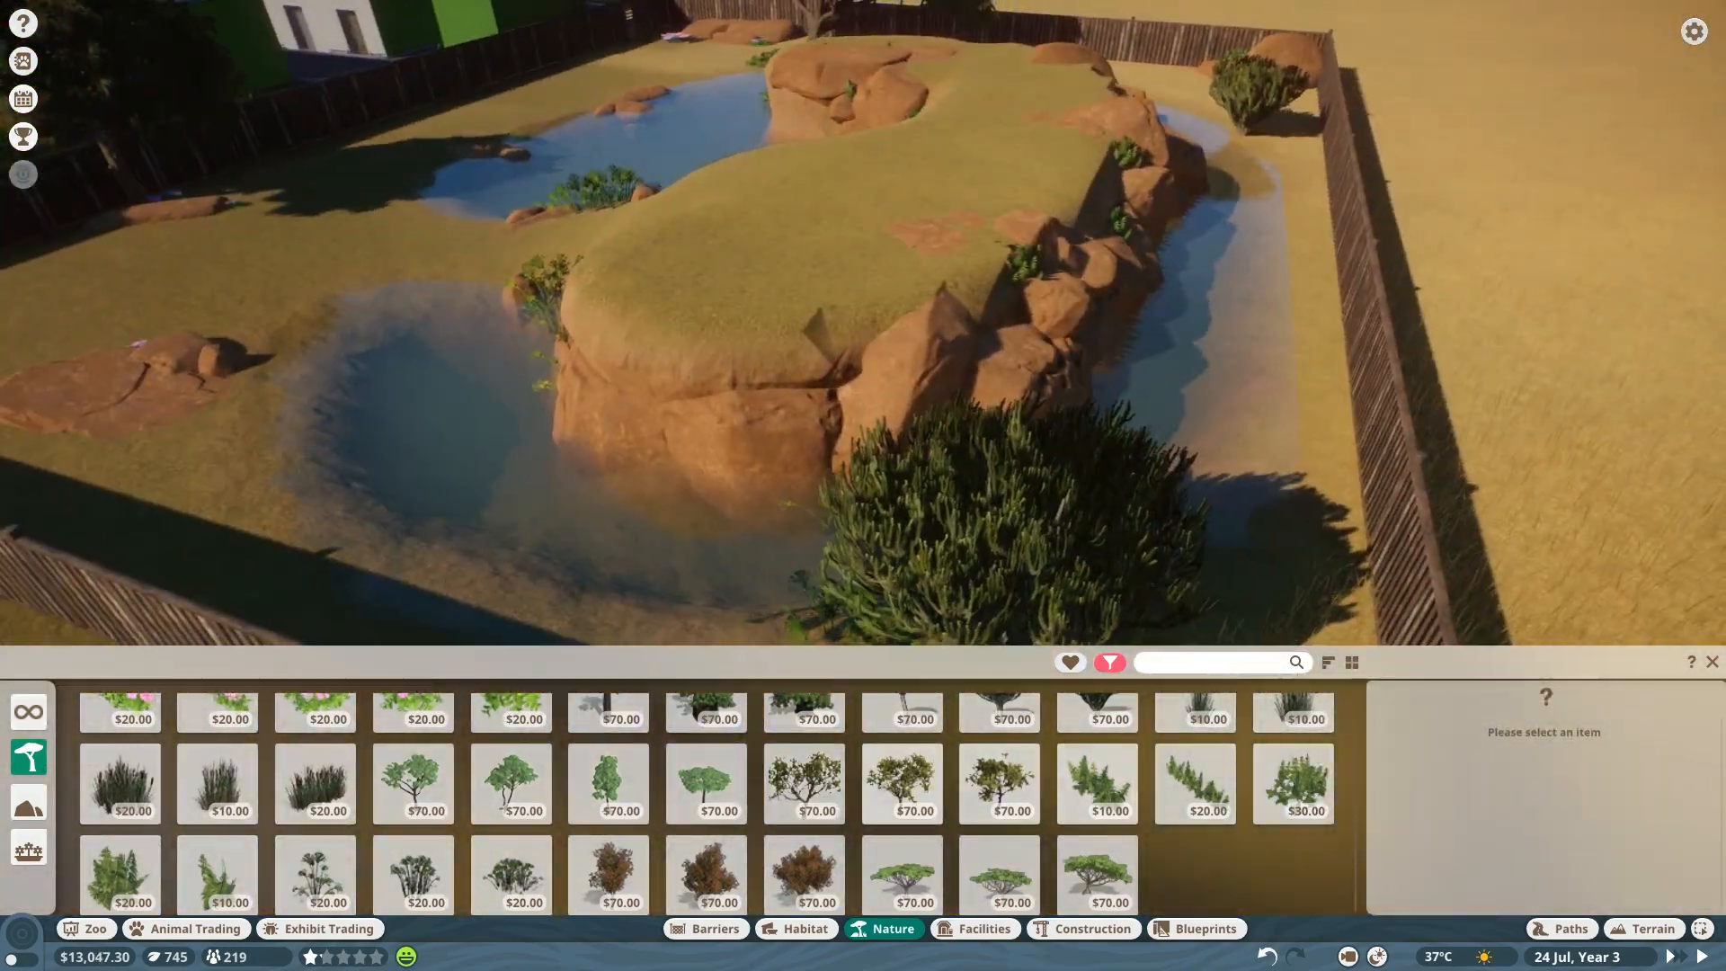
Place wooden plank wall pieces to form a small two-tier shelter on open grassland.
click(216, 875)
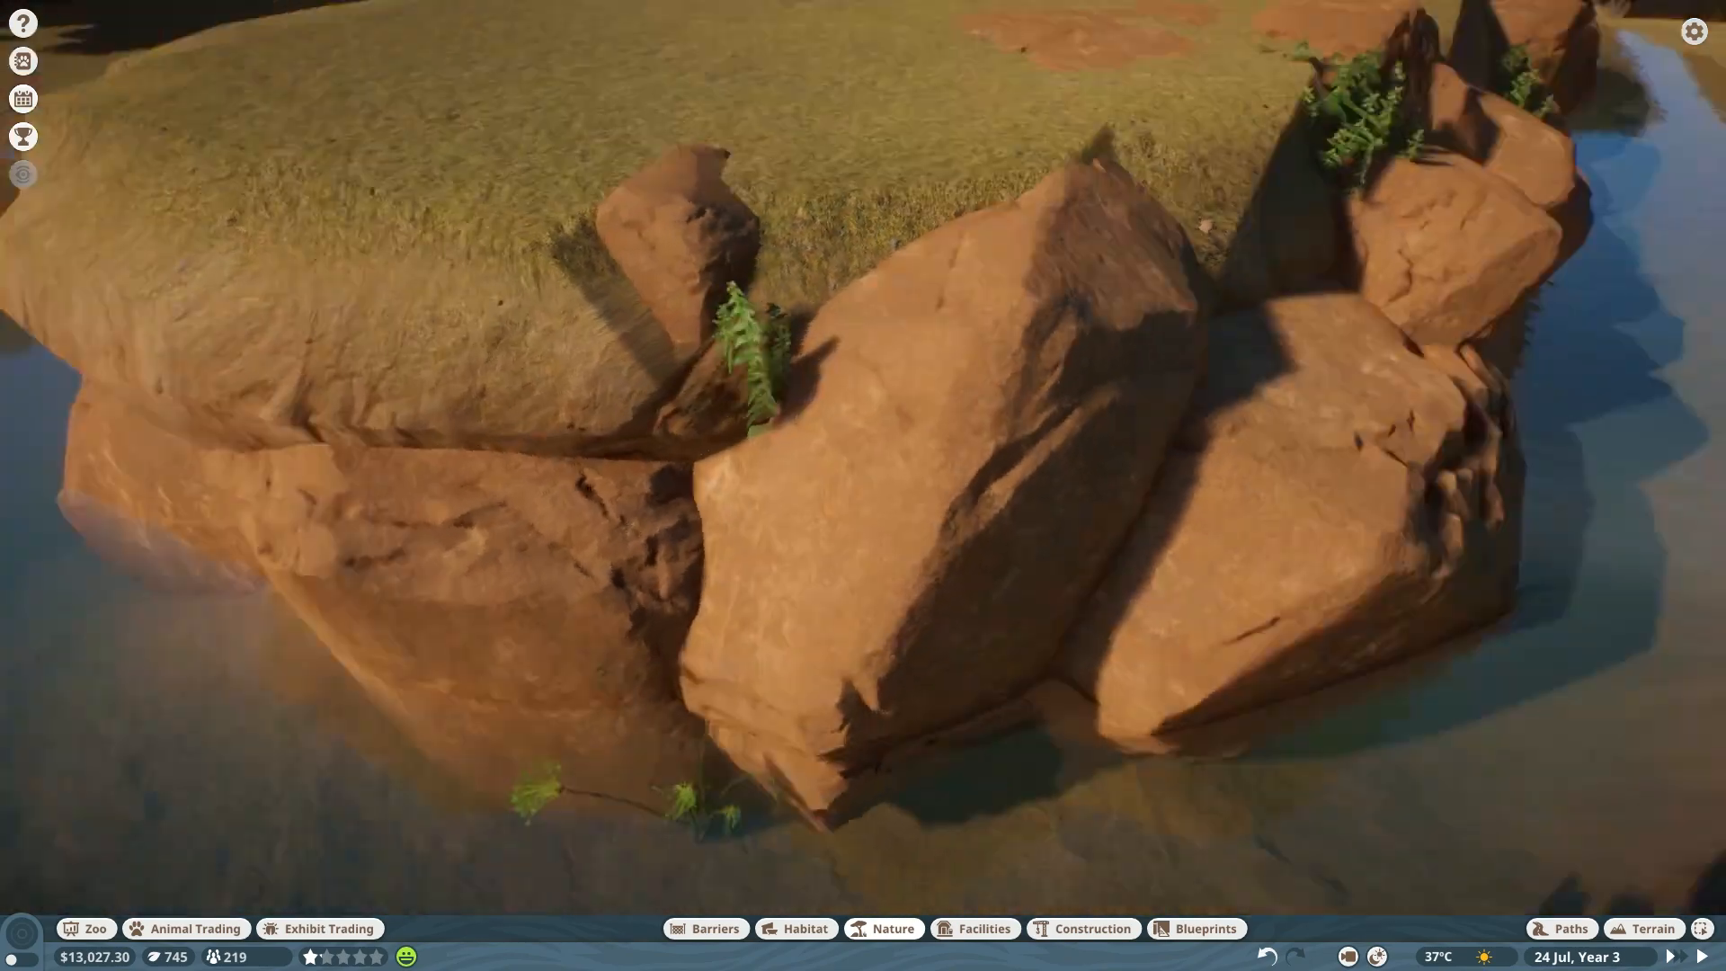
click(893, 928)
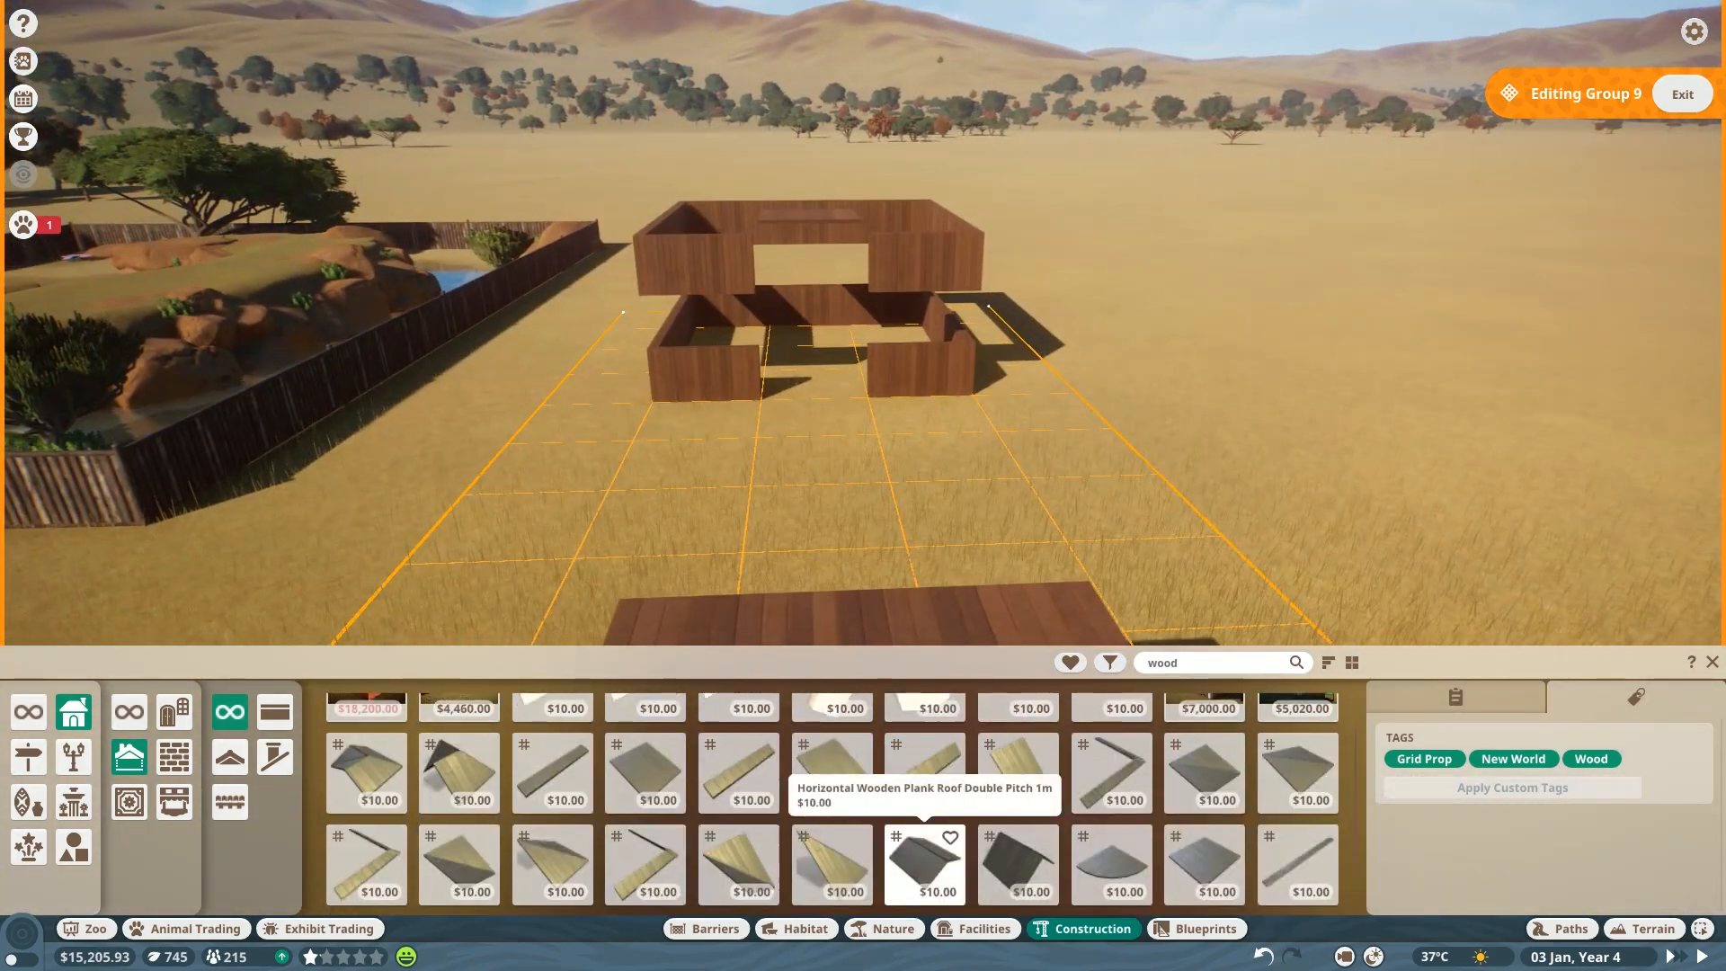
Search the Construction catalogue for 'glass' roof panels to cover the shelter.
text(glass)
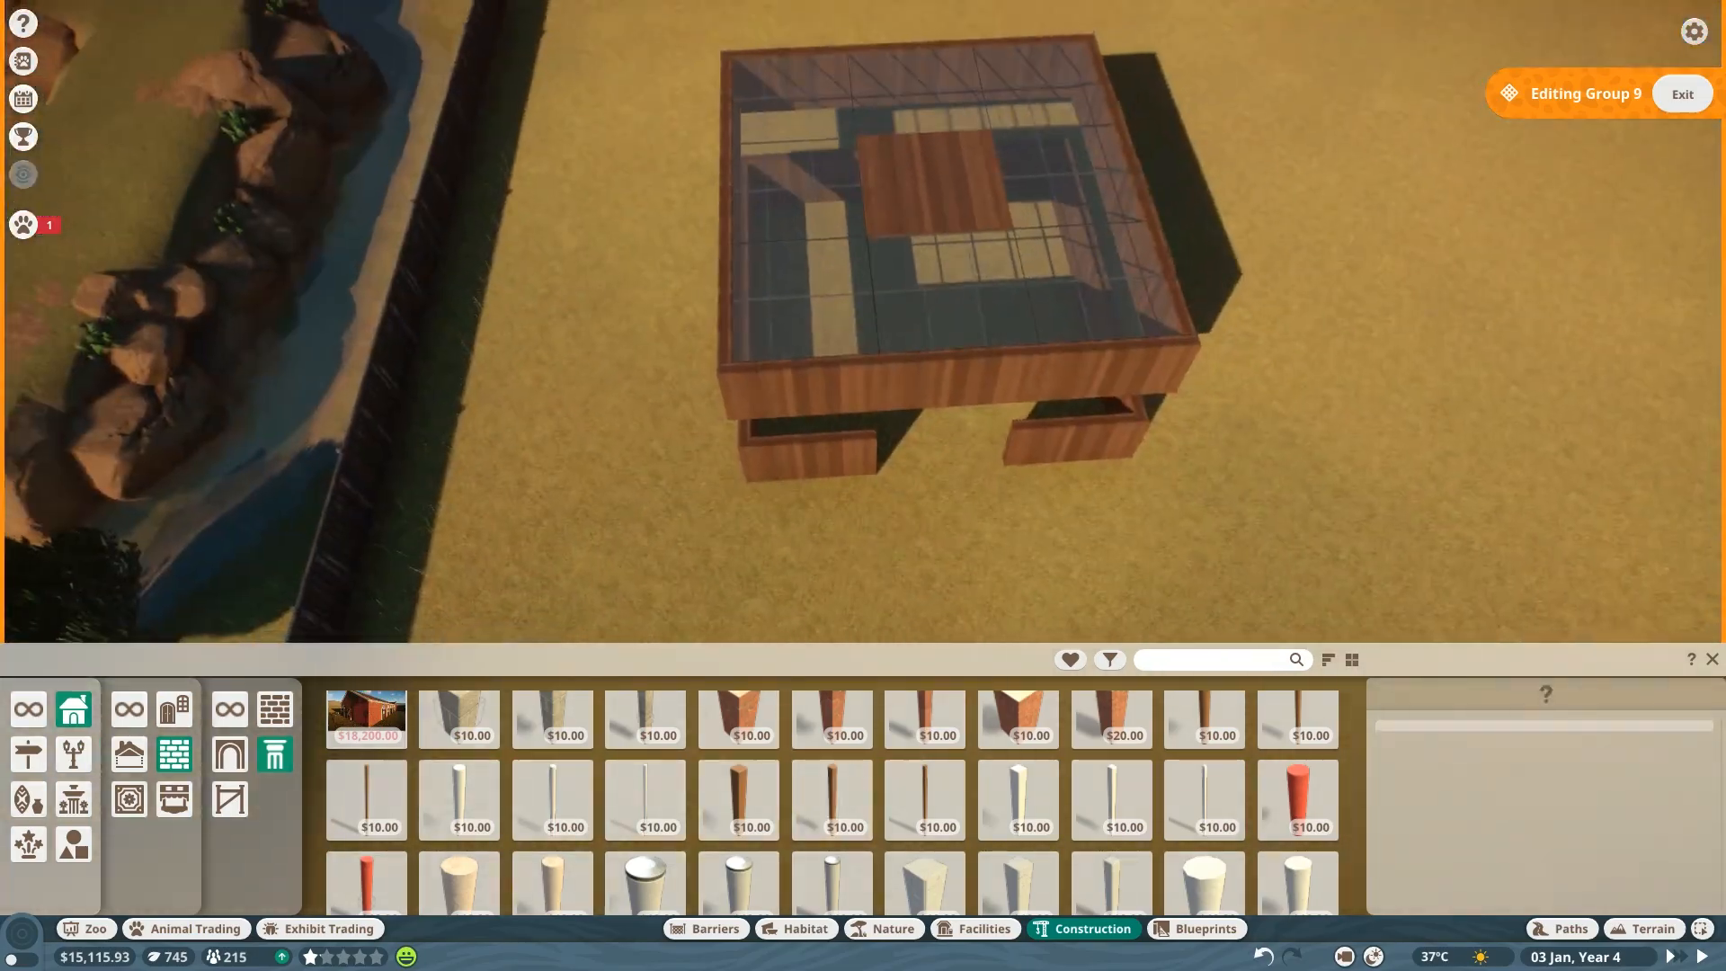
Choose a wooden post and confirm its placement under the shelter's upper tier.
click(737, 799)
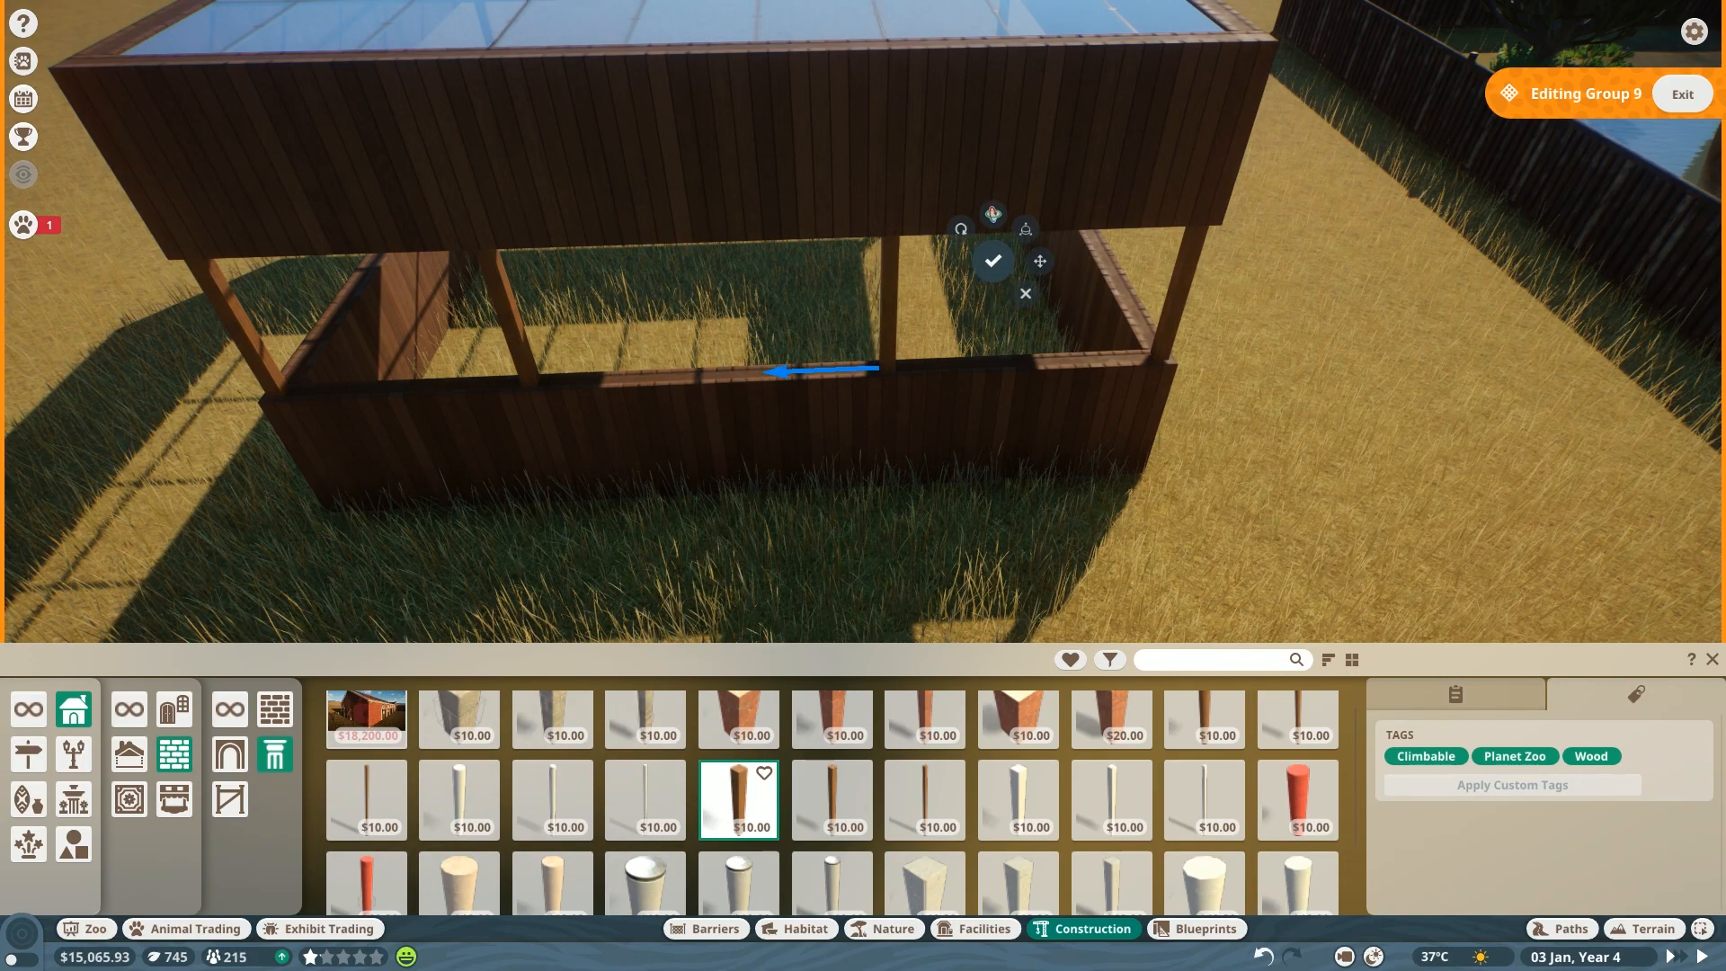
click(992, 260)
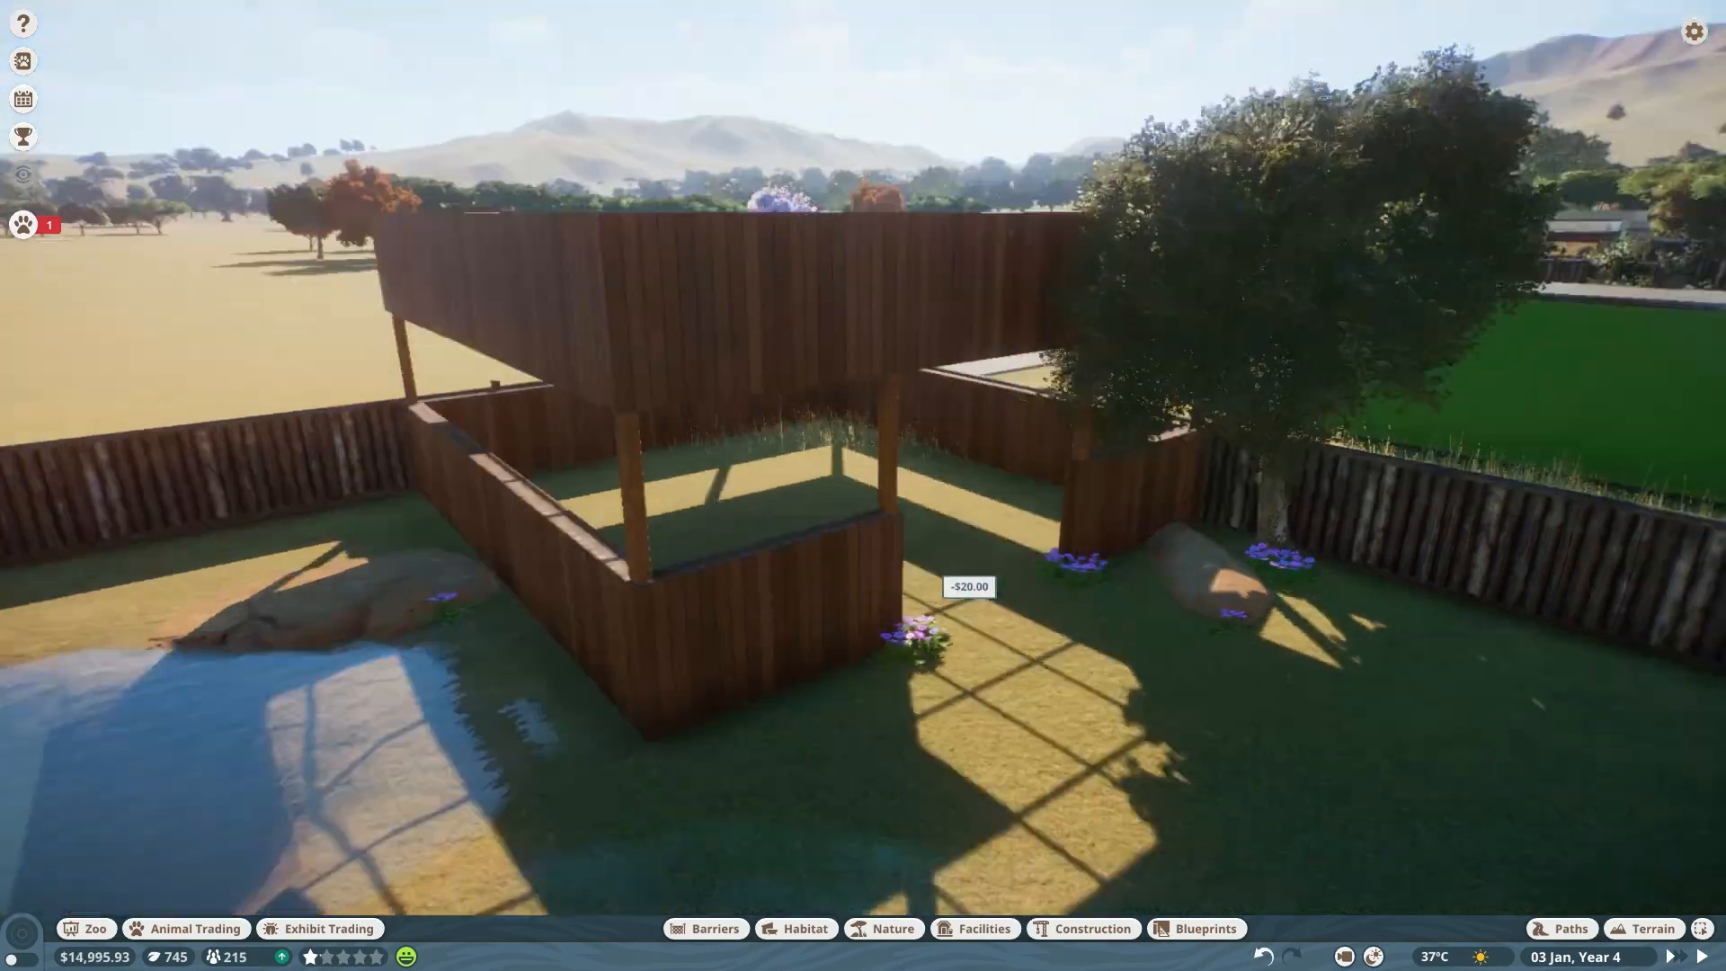
Filter the Habitat catalogue to items suitable for Plains Zebra.
click(805, 927)
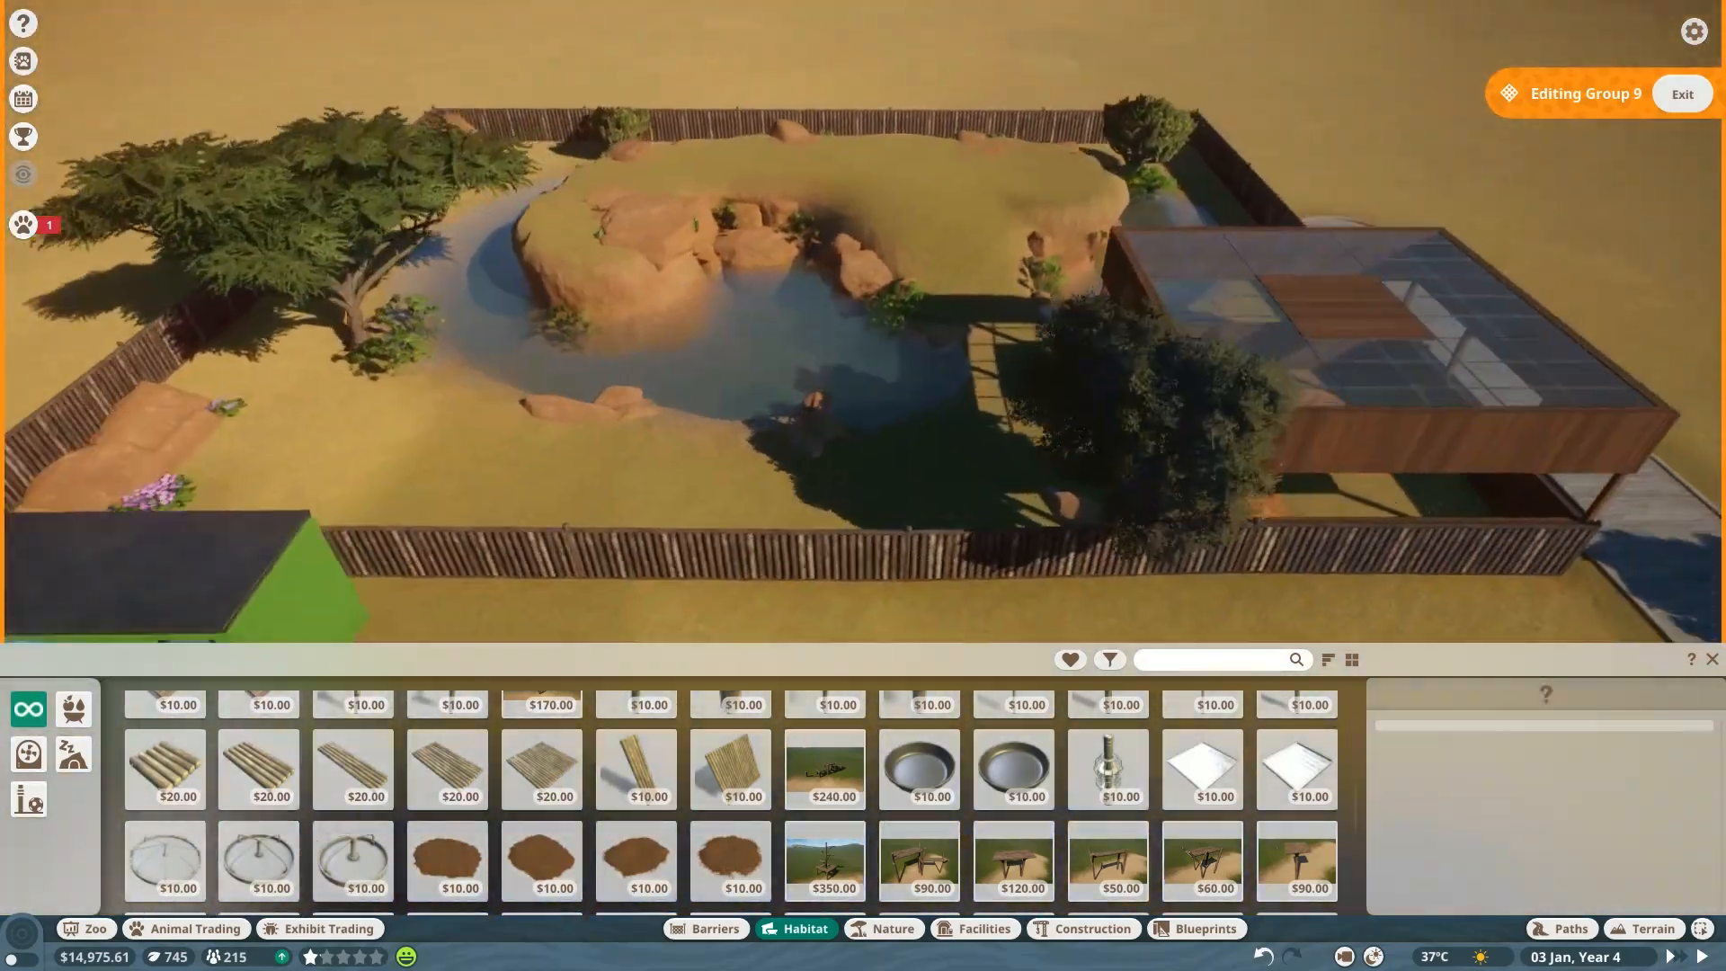
click(1108, 659)
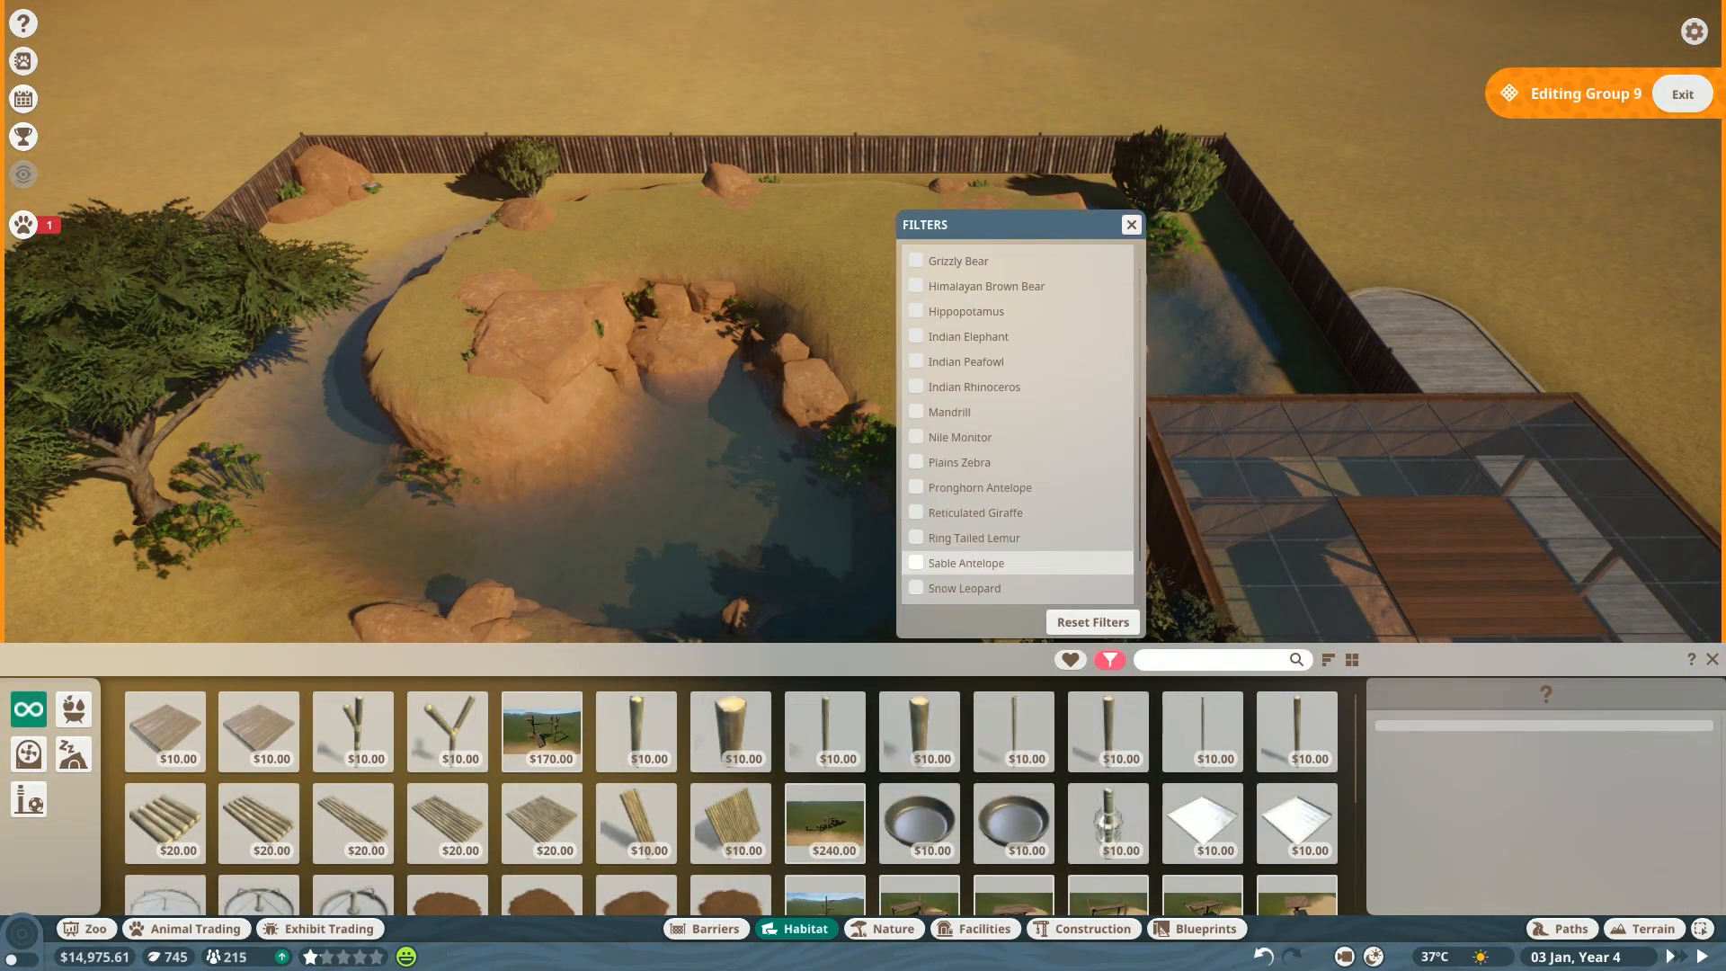
click(916, 354)
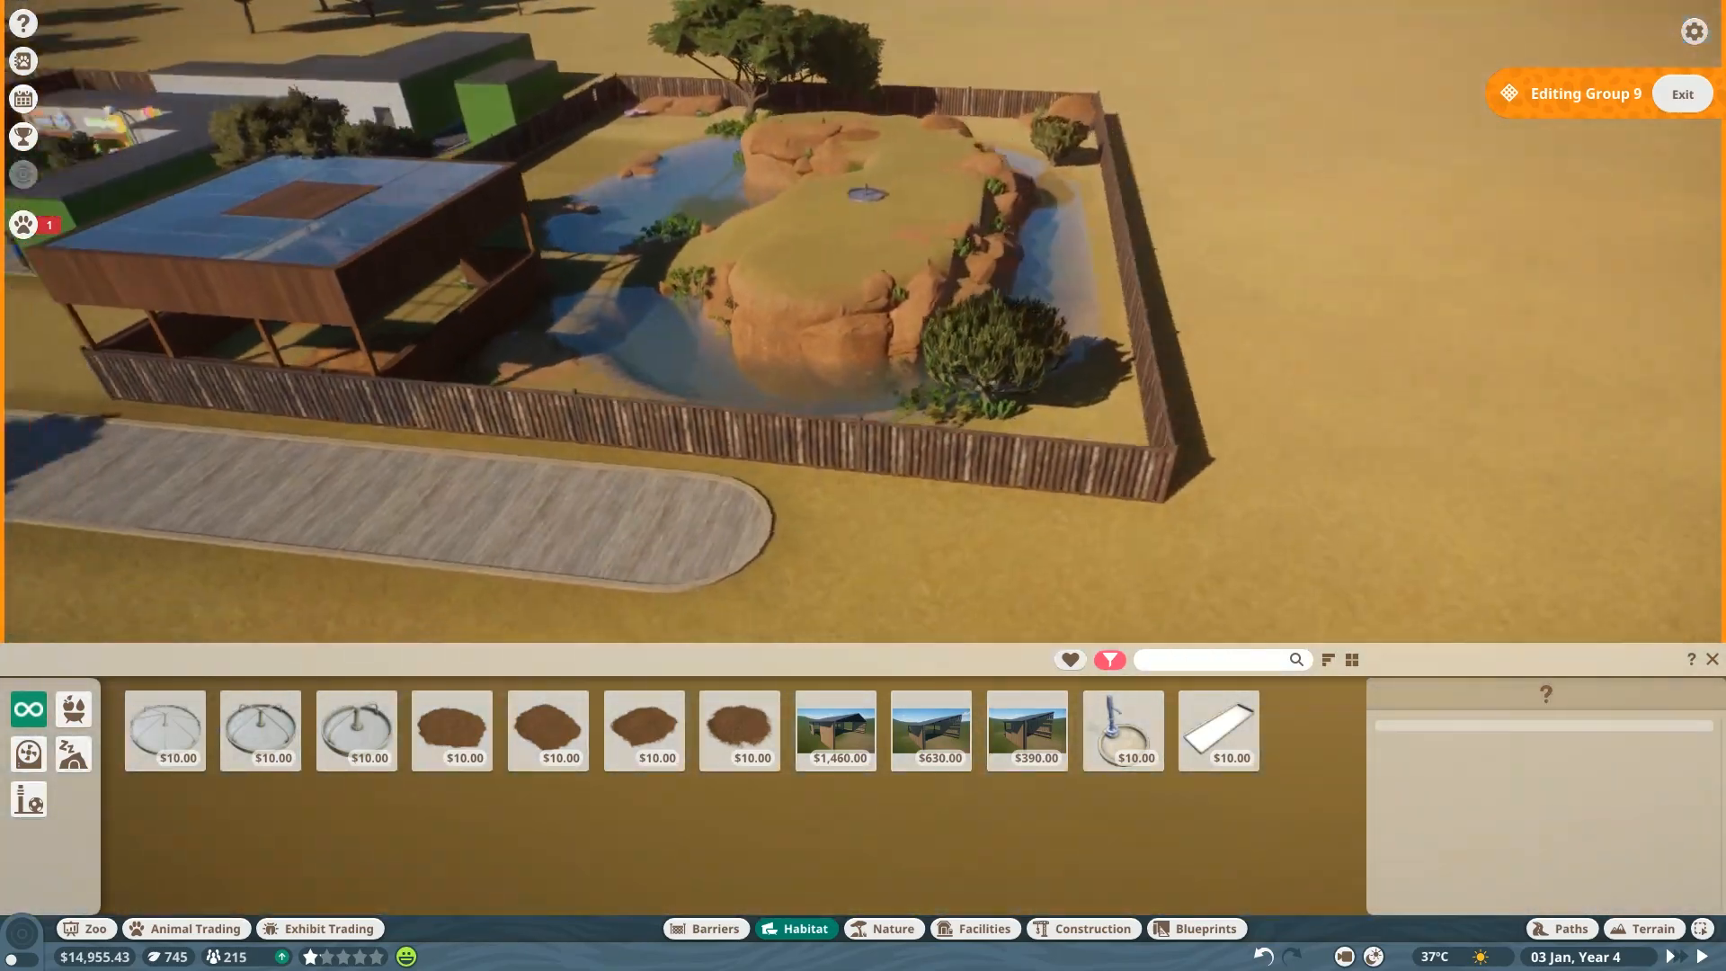
Begin laying the raised wooden viewing deck behind the habitat fence.
click(1564, 927)
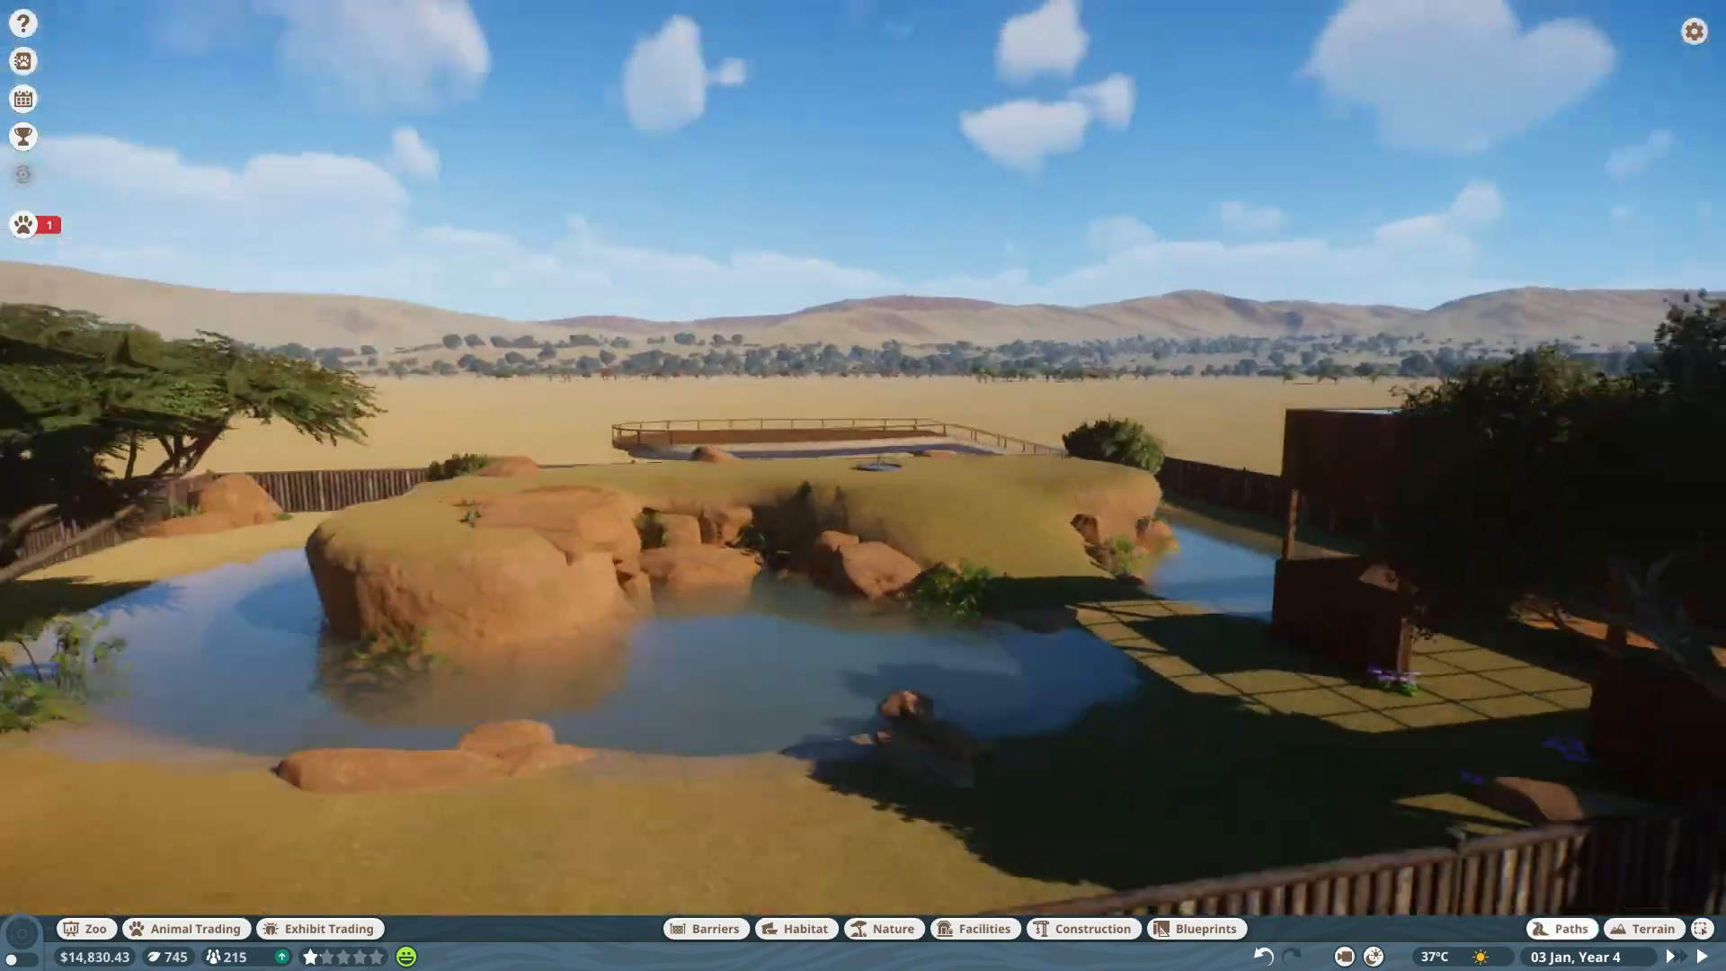
Finish the deck and bring up the Facilities catalogue for a deck item.
click(1565, 928)
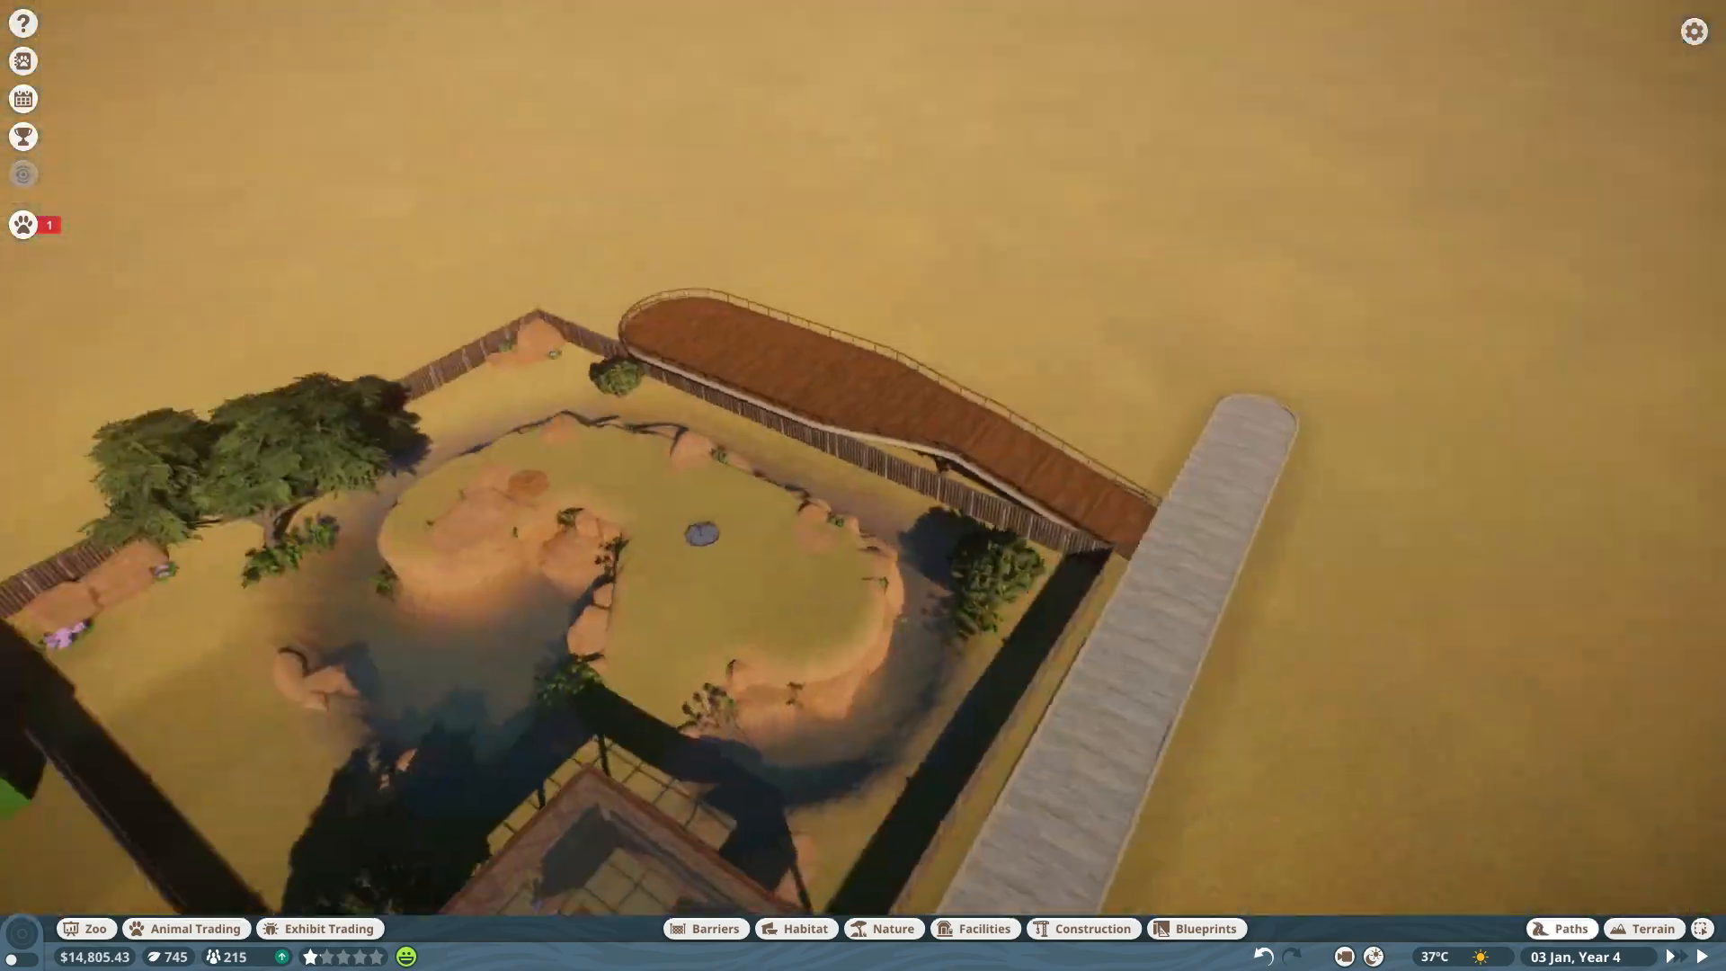
click(972, 928)
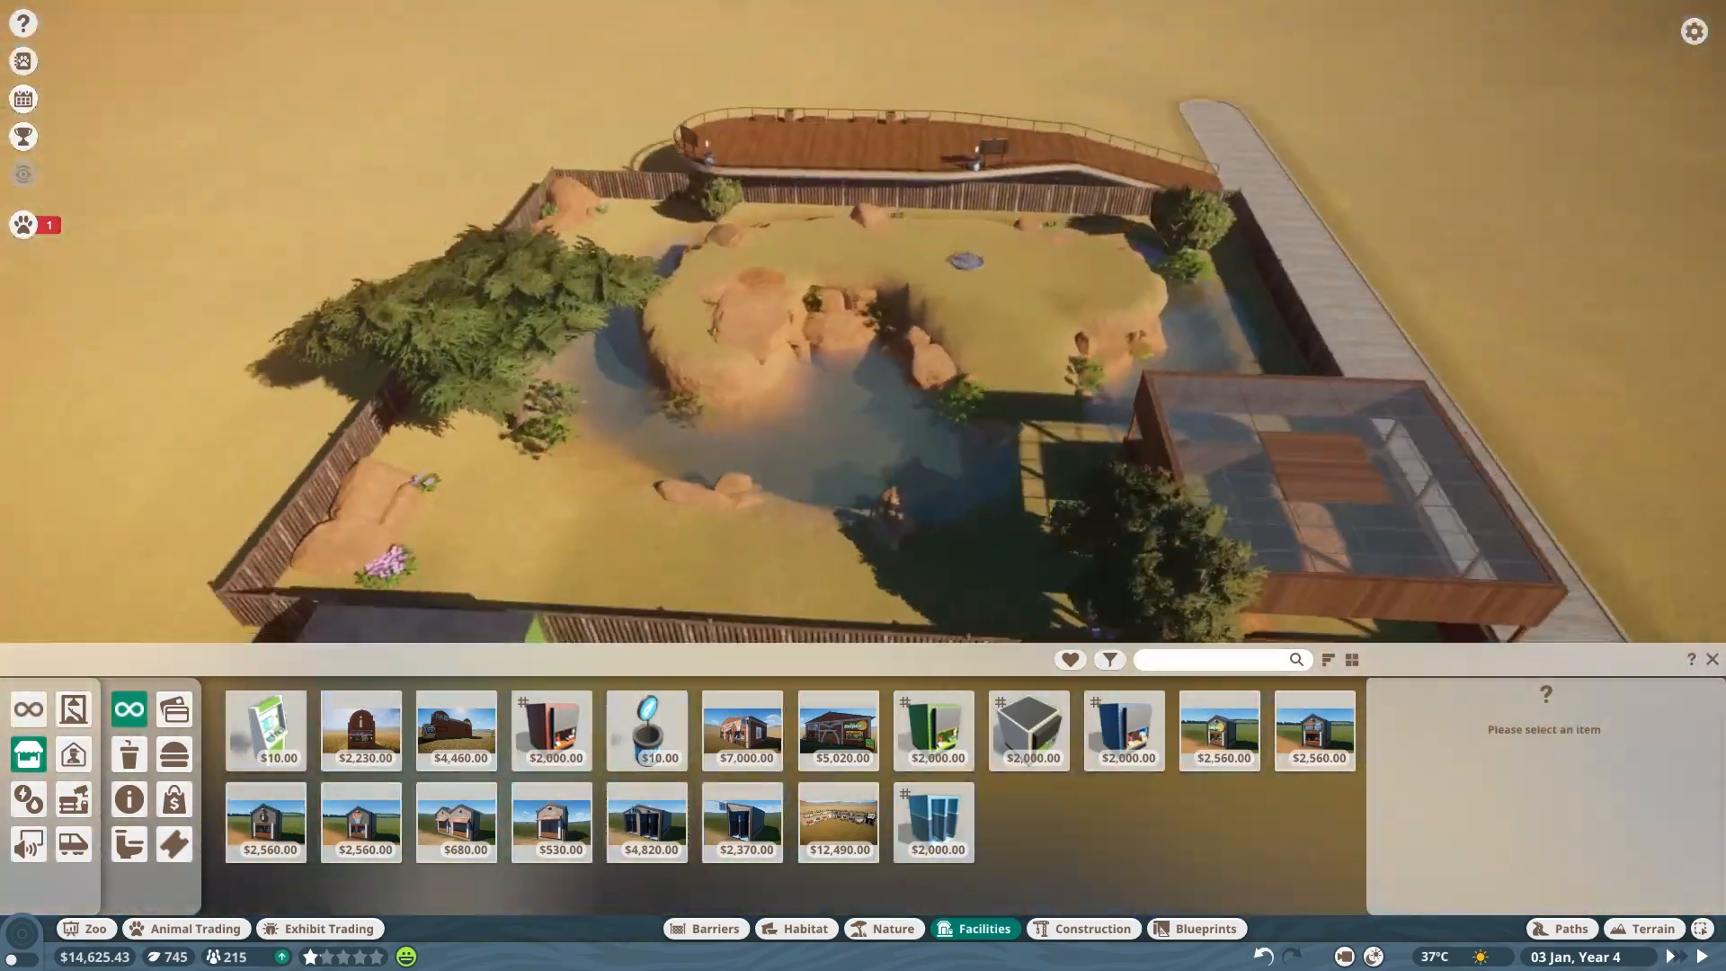
Move the female and male plains zebras from storage, then pick soil terrain paint.
click(185, 928)
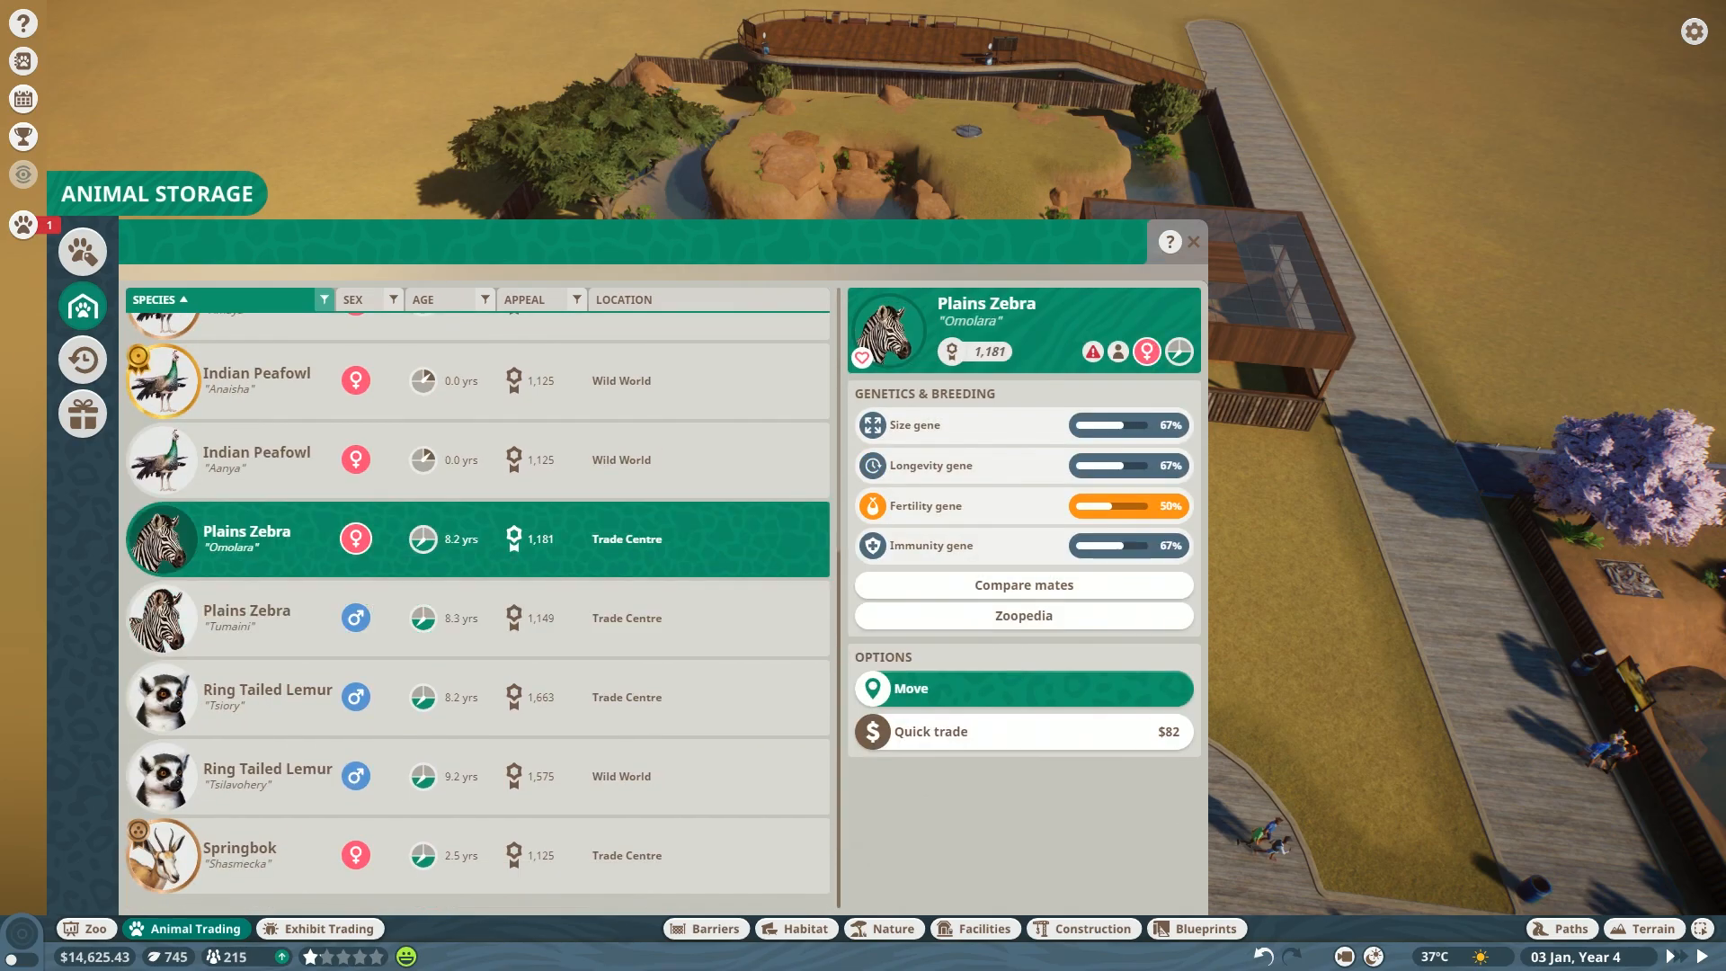
click(248, 617)
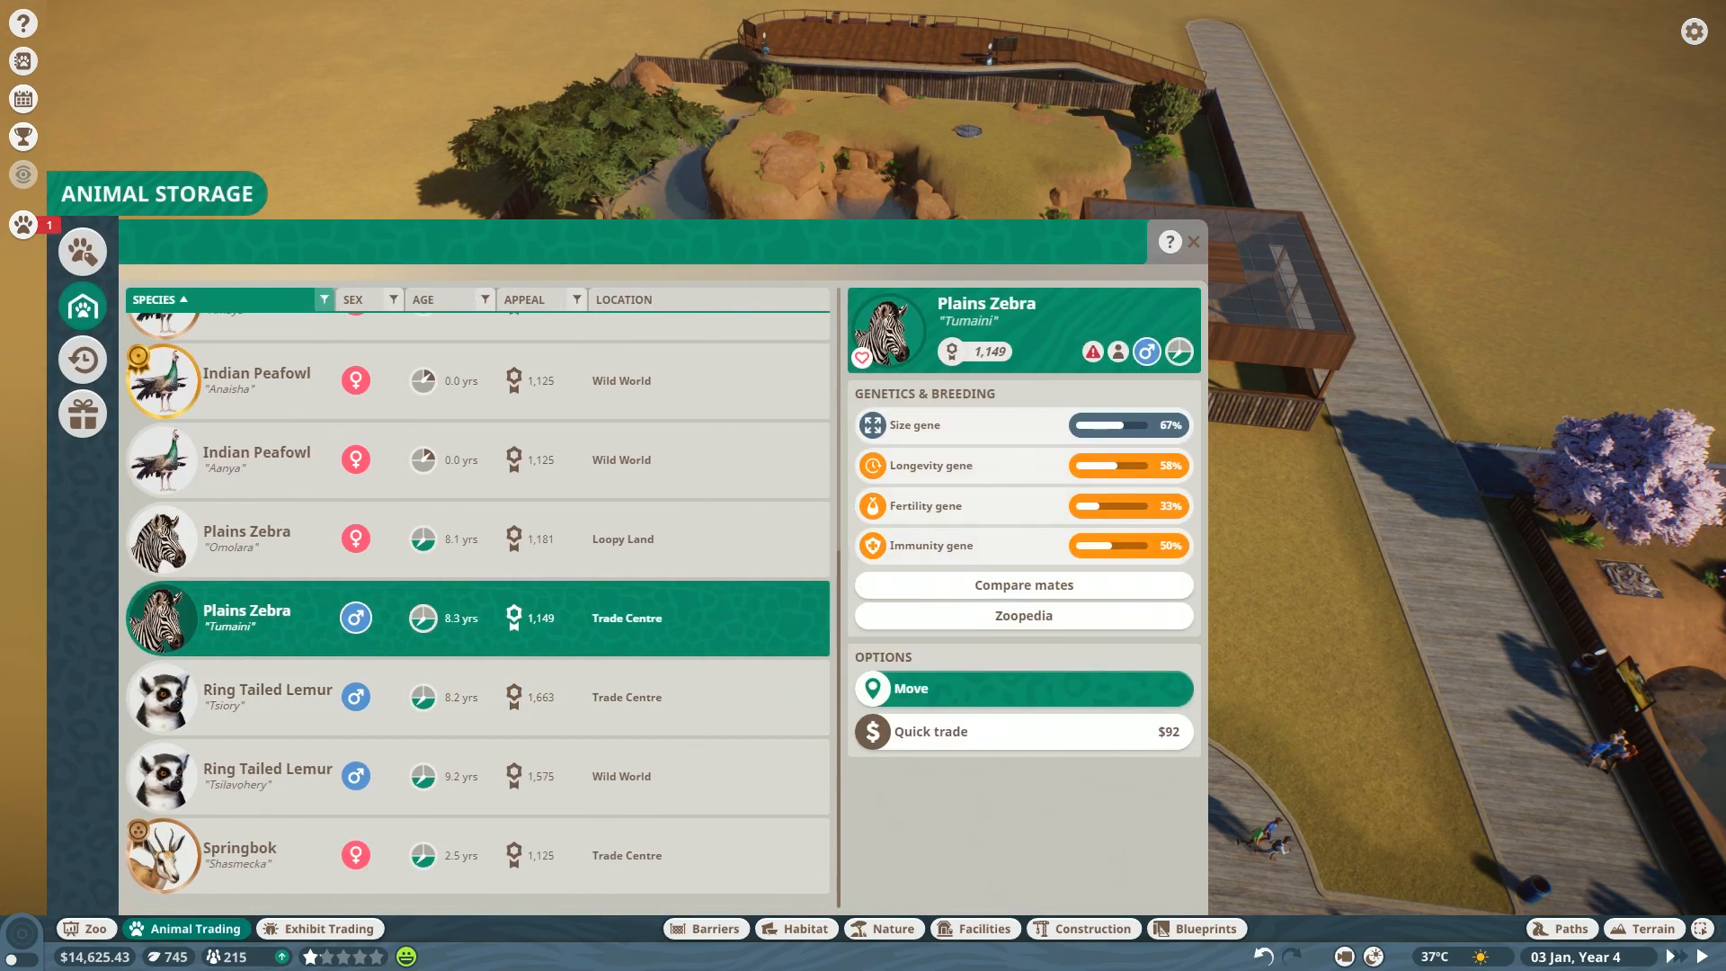
click(1192, 242)
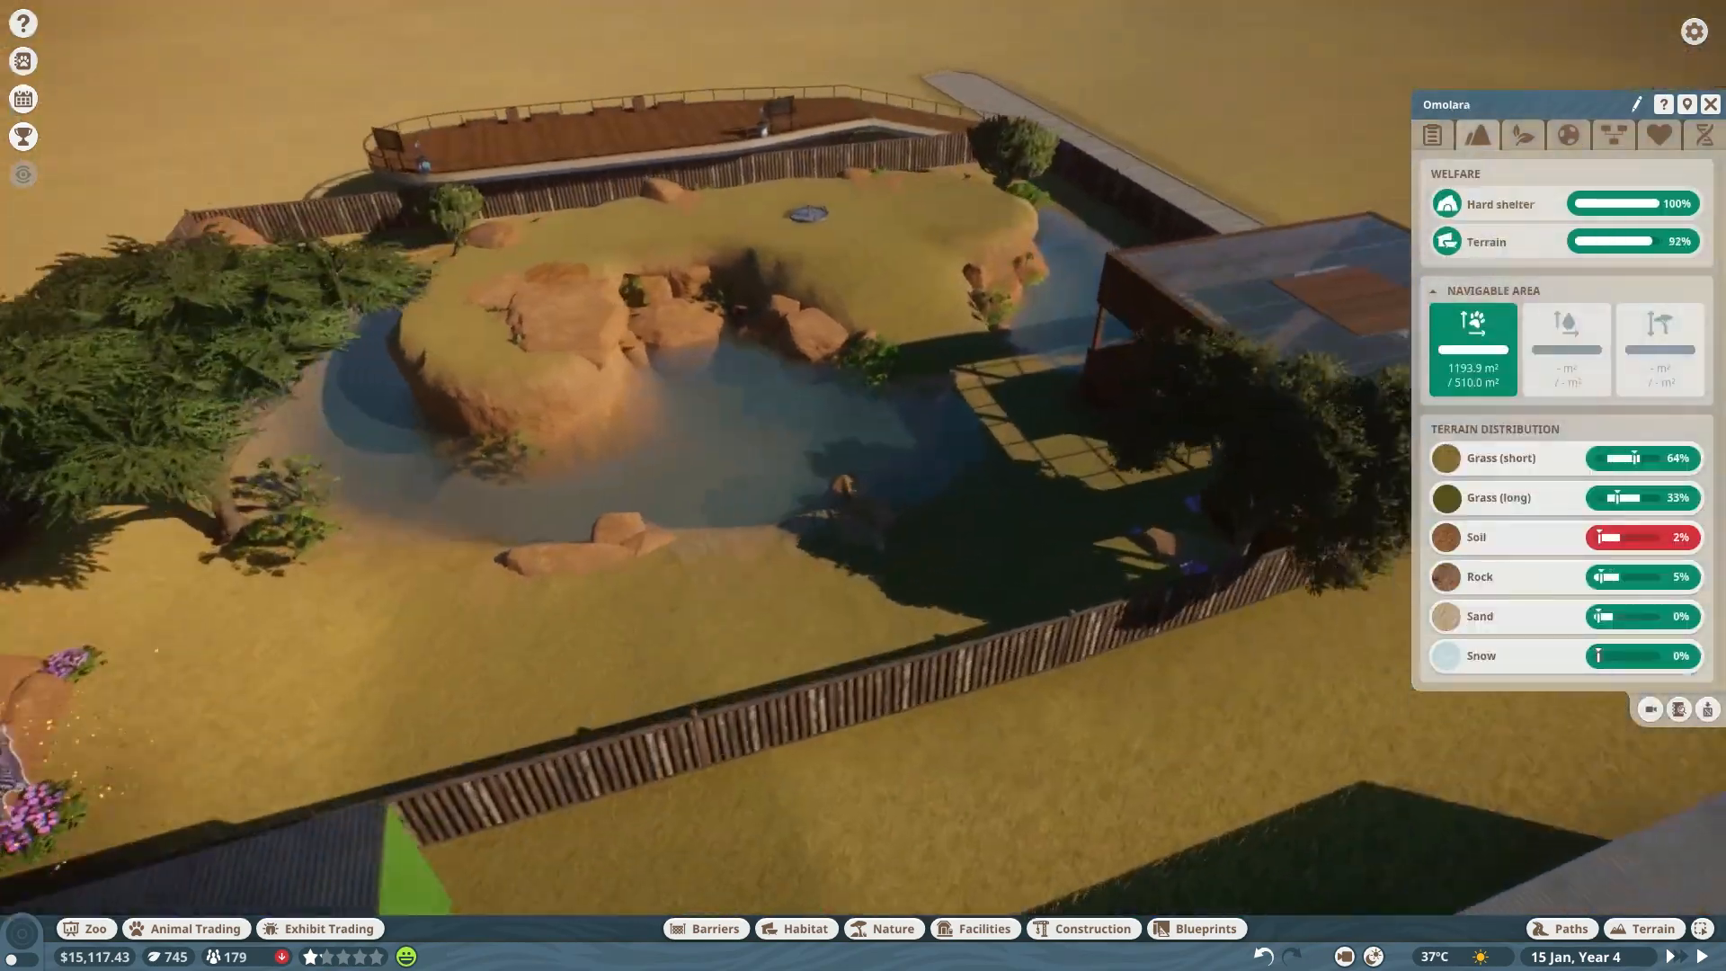
click(1643, 927)
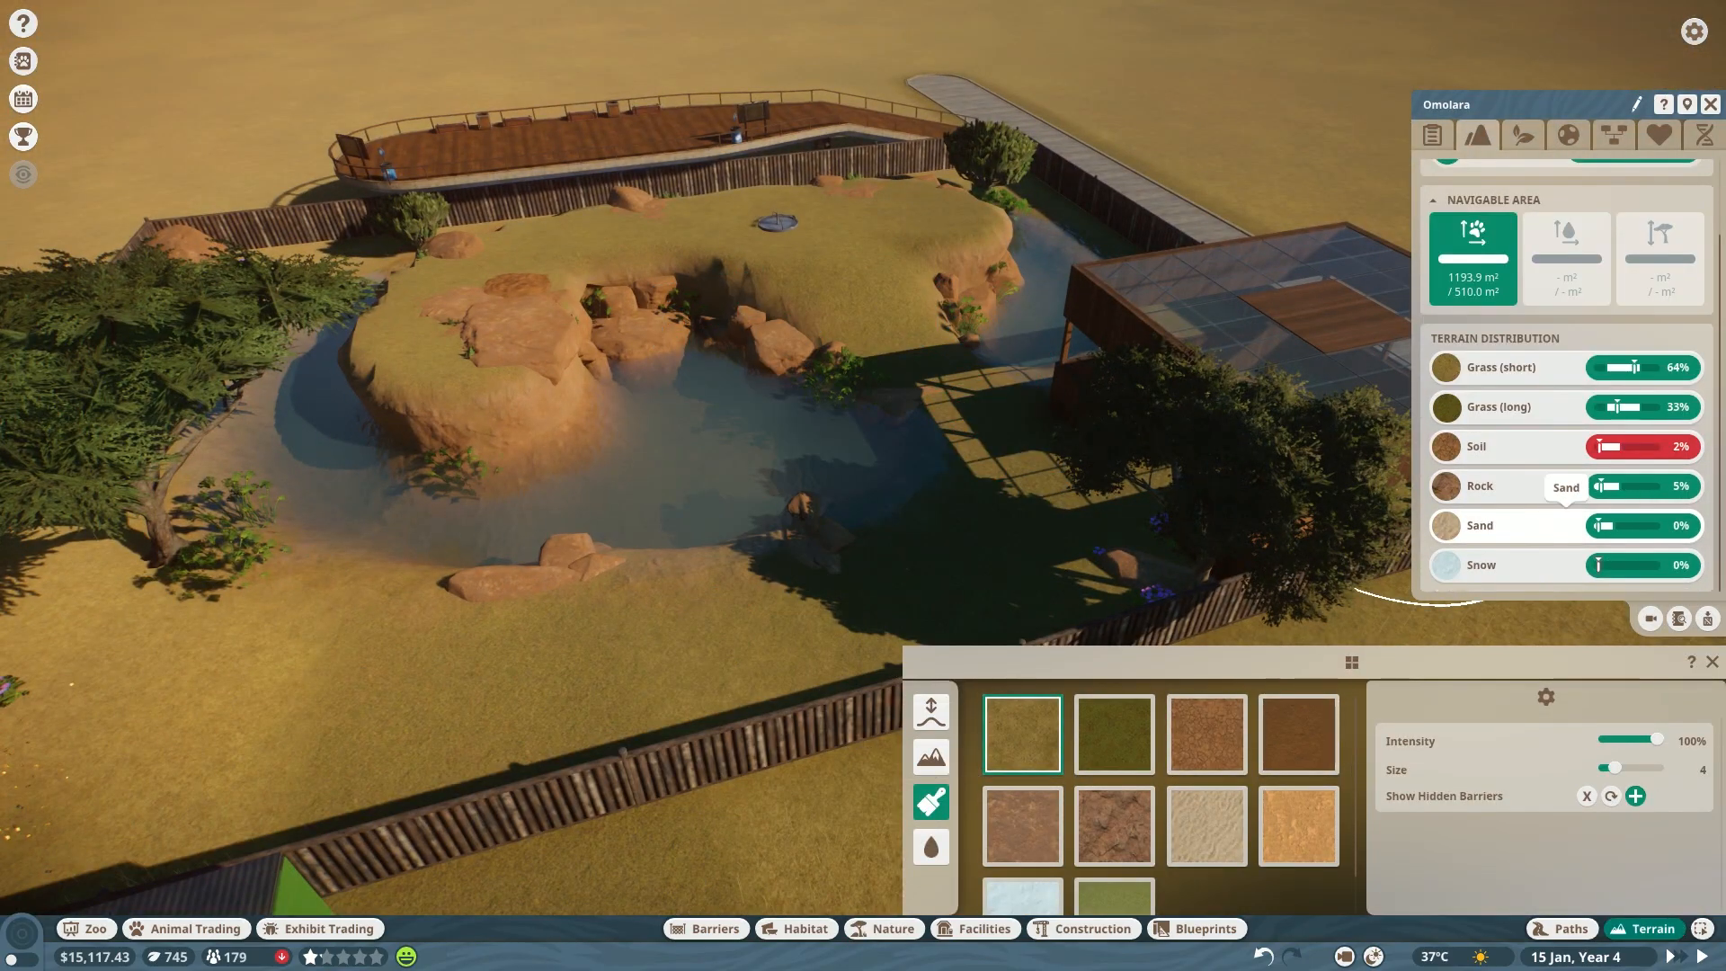
click(1296, 734)
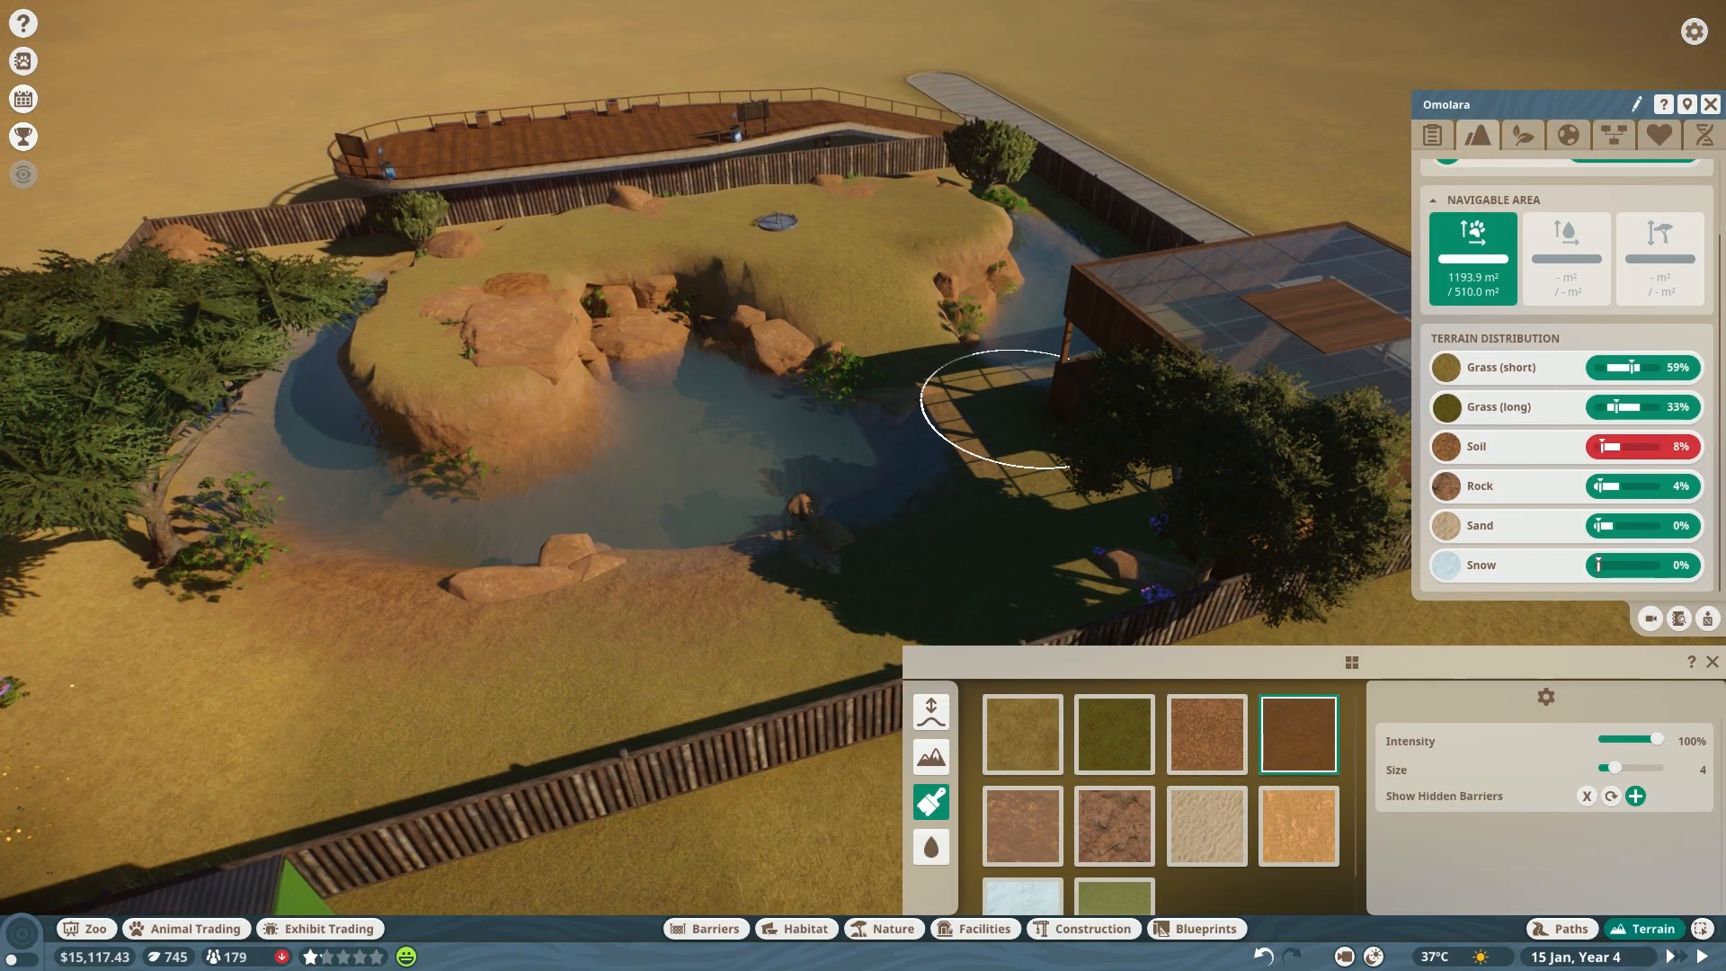